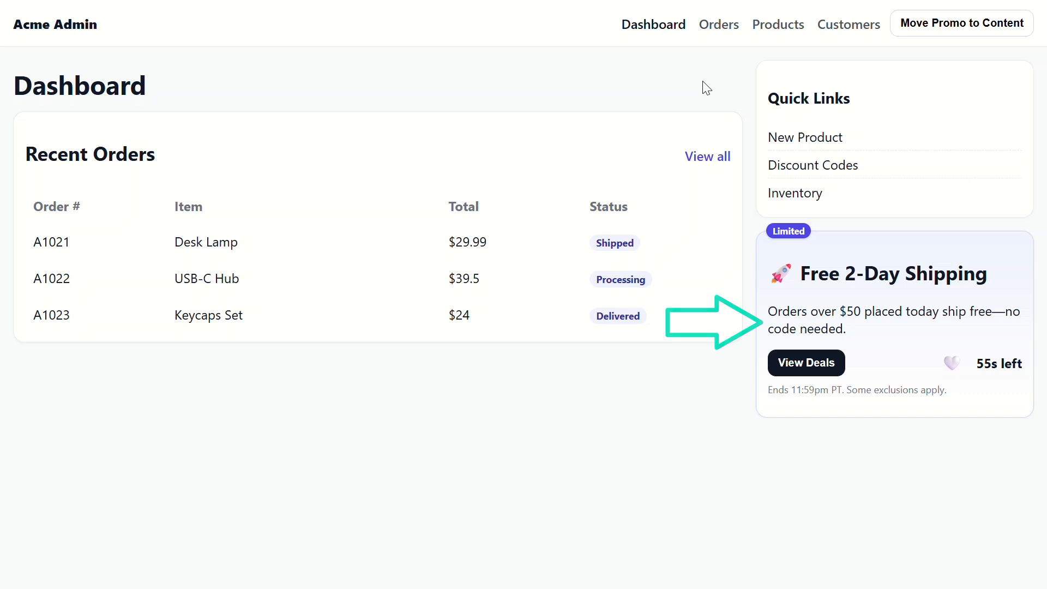
Move the promo banner to content, like it, move it back, showing like and timer reset.
left_click(962, 23)
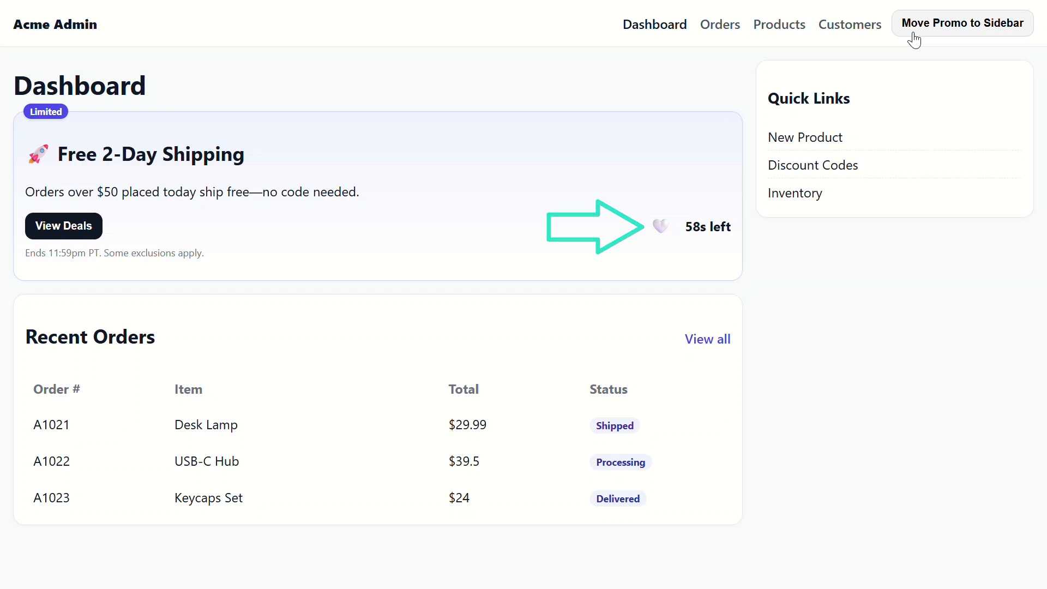
left_click(661, 226)
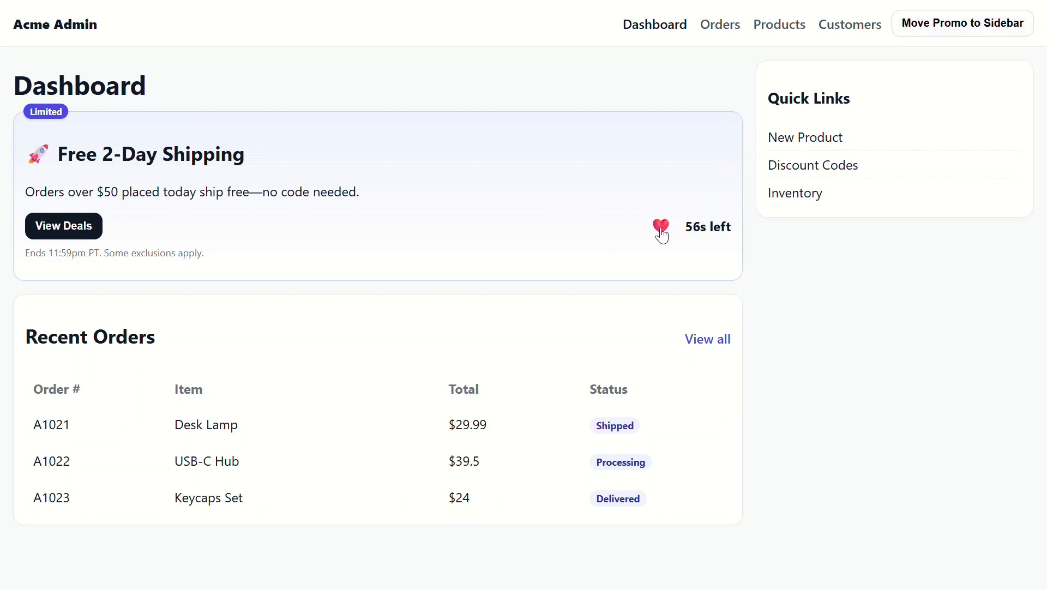
left_click(962, 23)
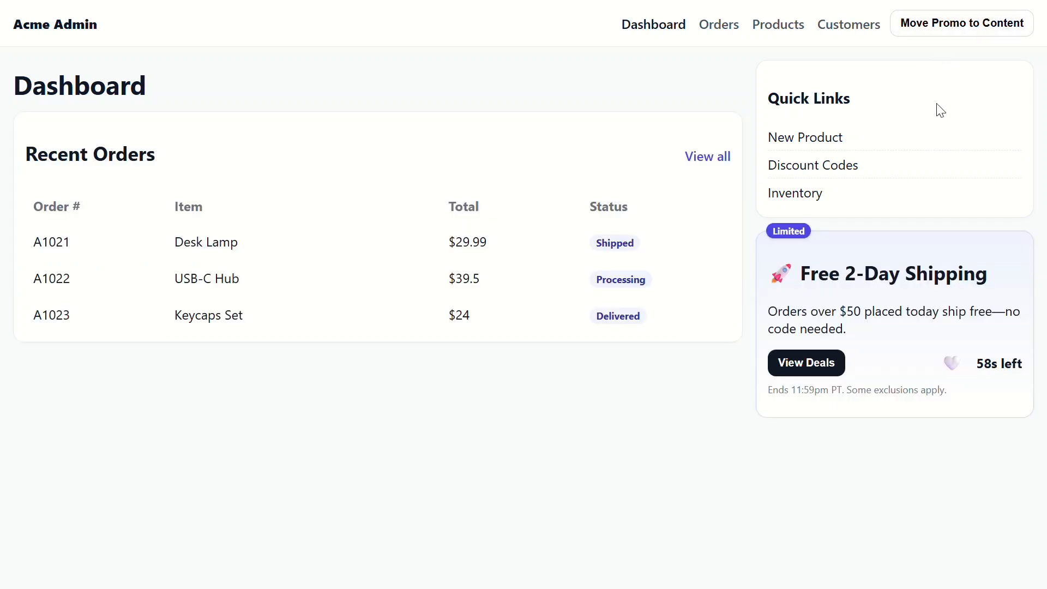
mouse_move(983, 60)
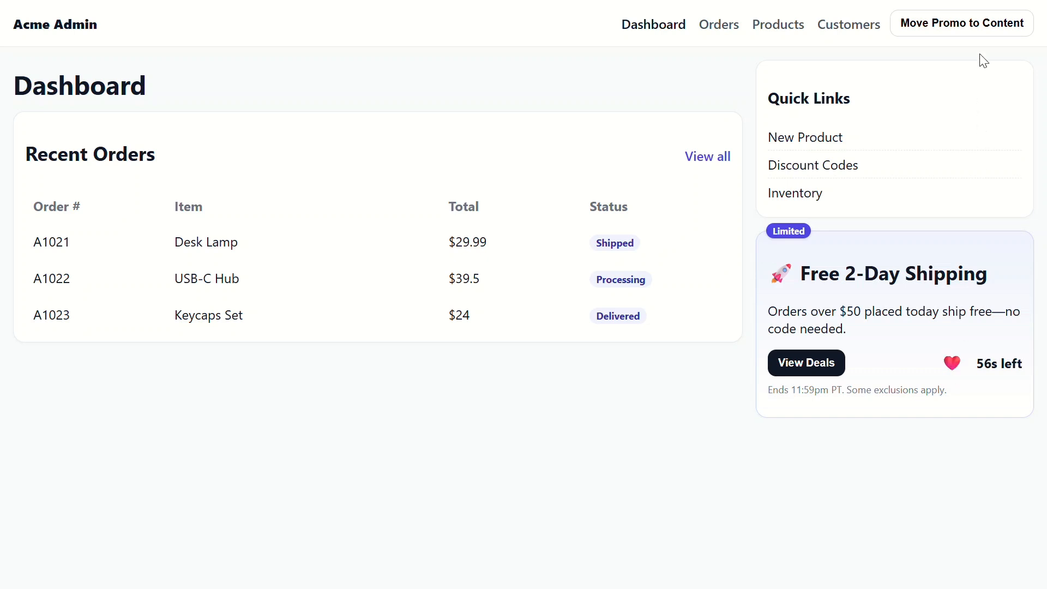
left_click(961, 23)
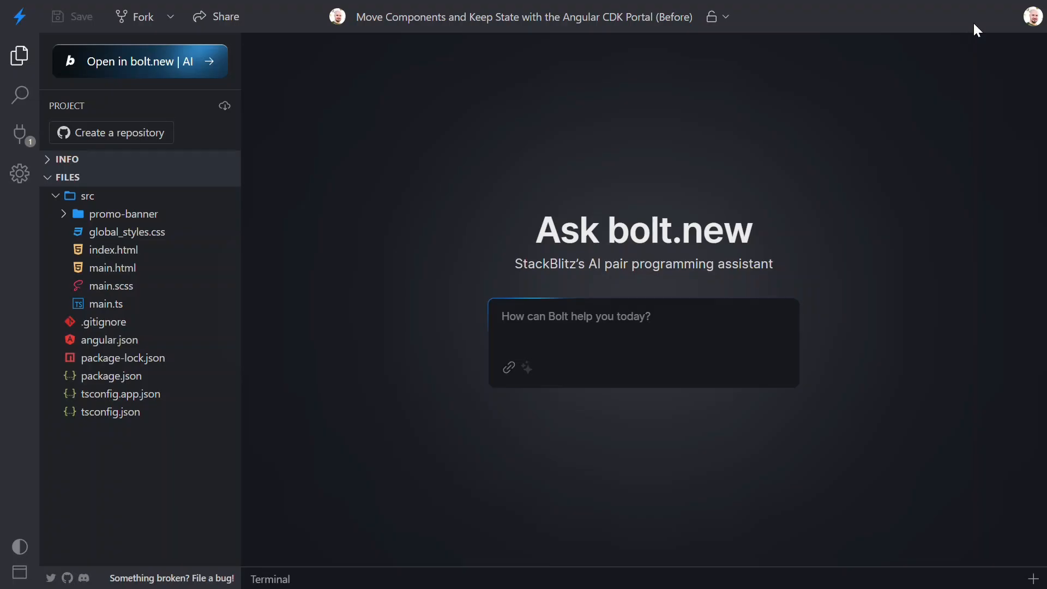
mouse_move(581, 164)
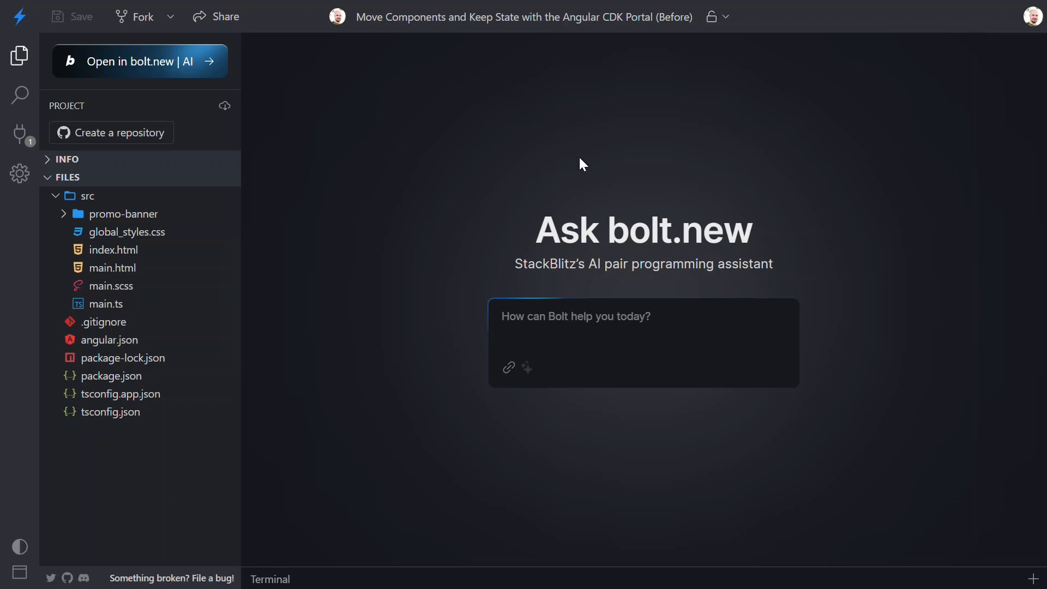
left_click(114, 268)
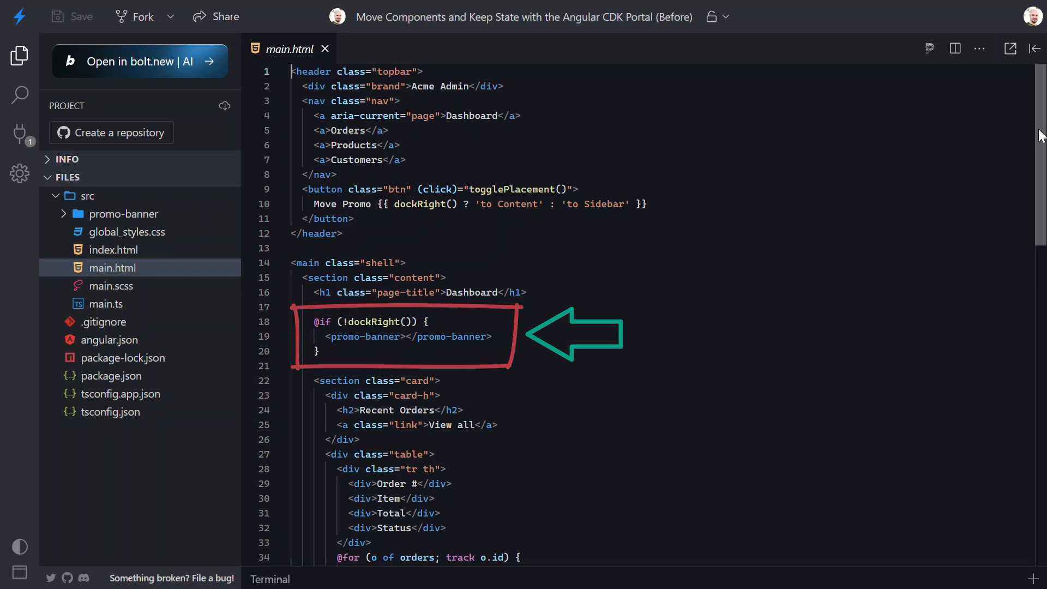
scroll("down", 3)
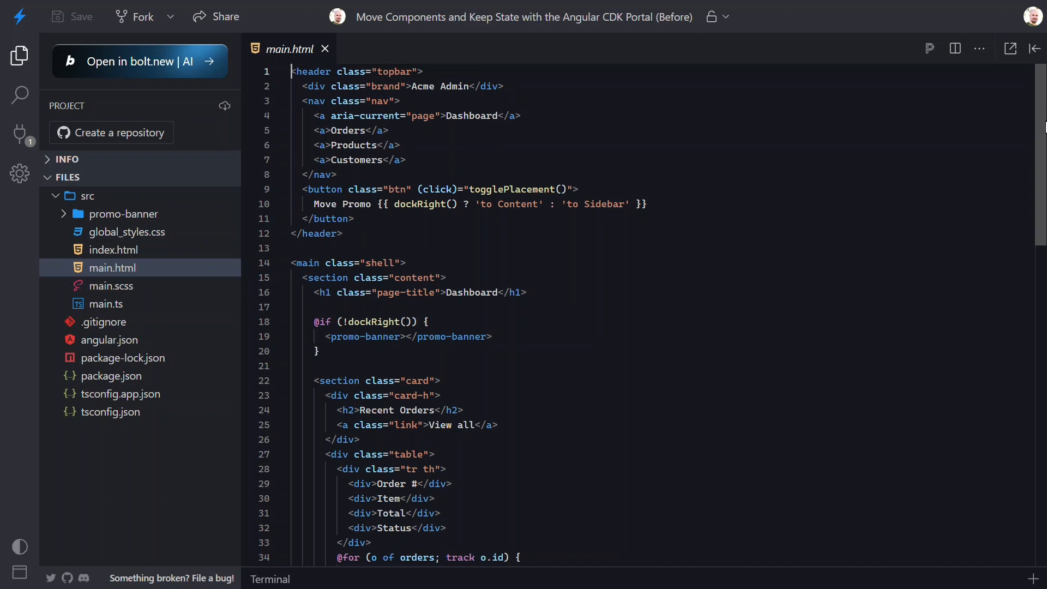
mouse_move(996, 131)
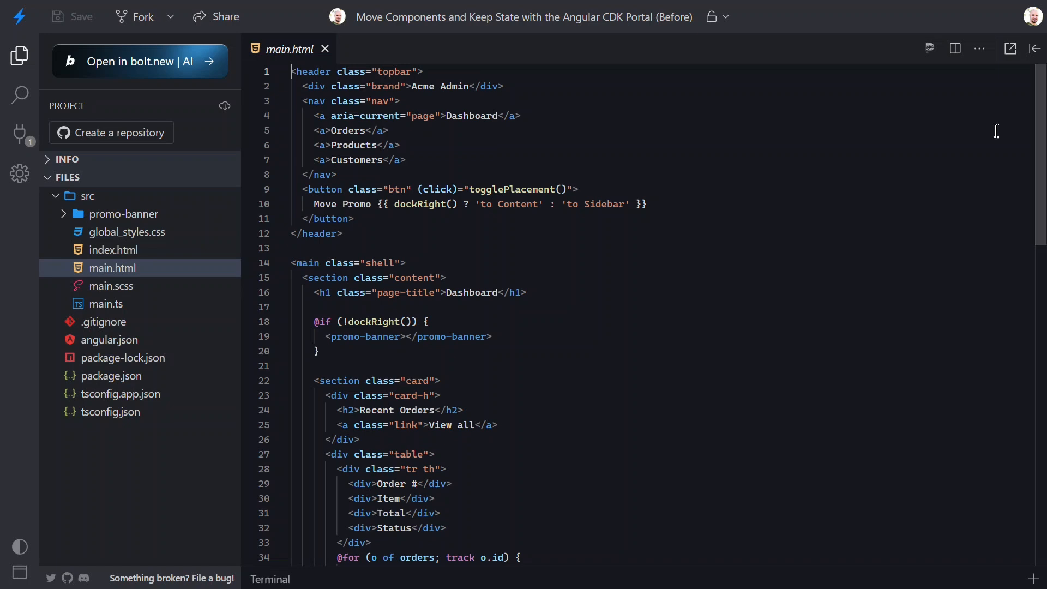
left_click(105, 304)
type("import { NgTemplateOutlet ")
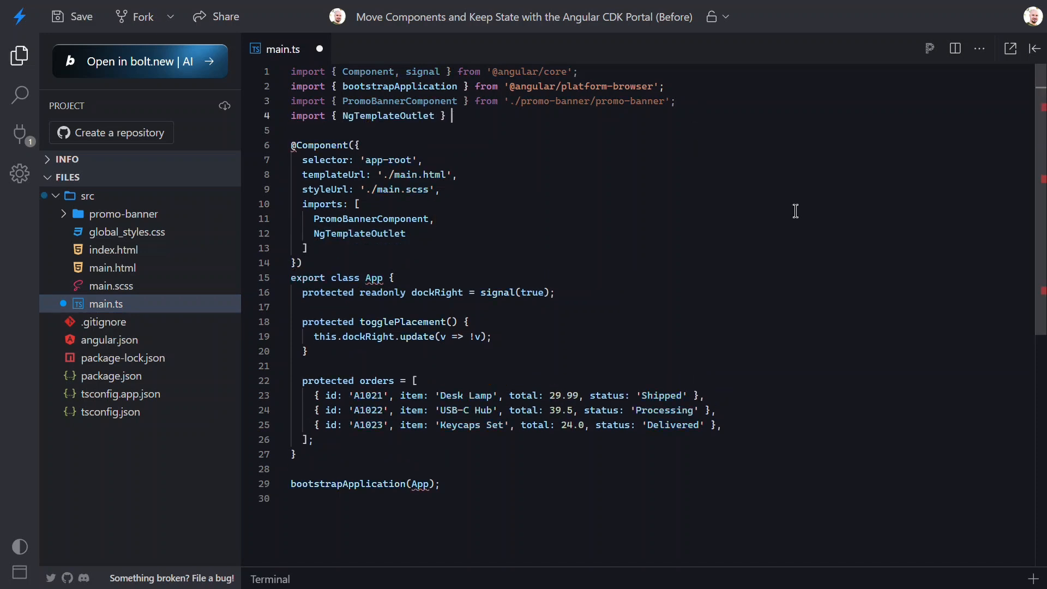
type("from '@angul")
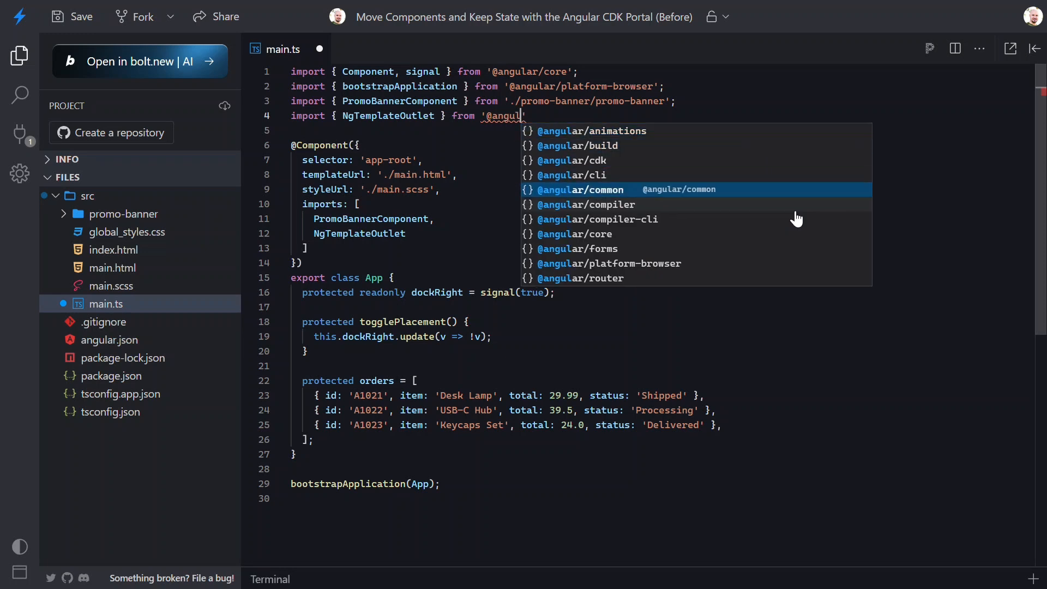
left_click(581, 190)
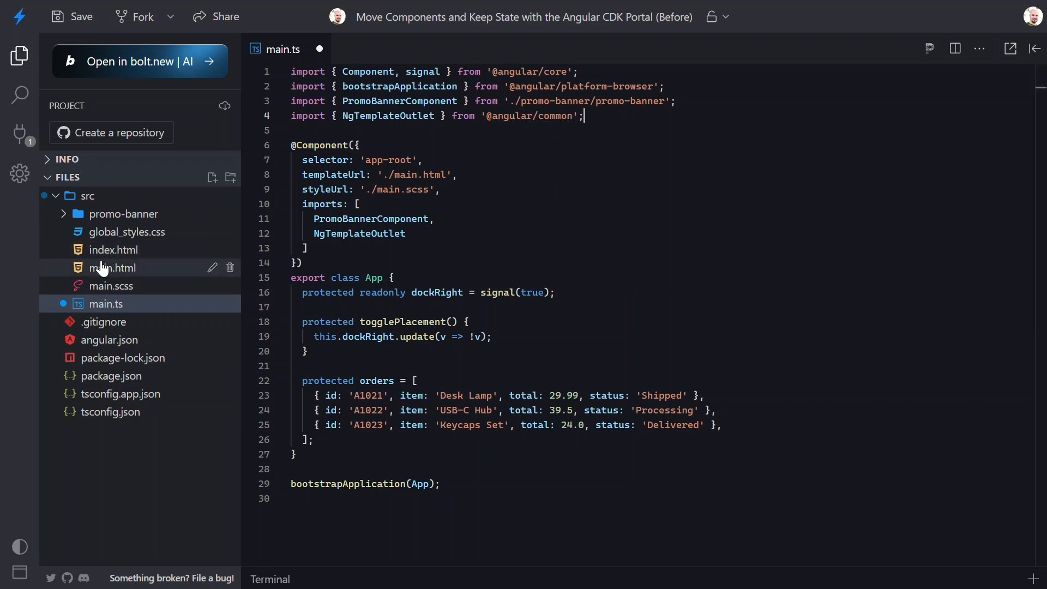
Wrap <promo-banner> in an <ng-template #promo> in main.html.
left_click(113, 267)
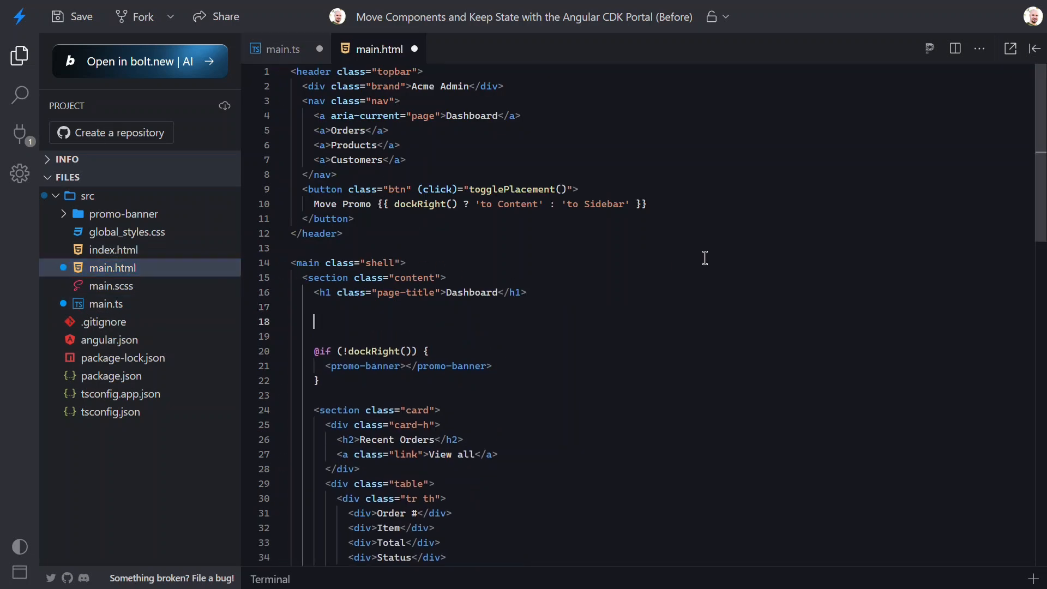
type("<ng-template></")
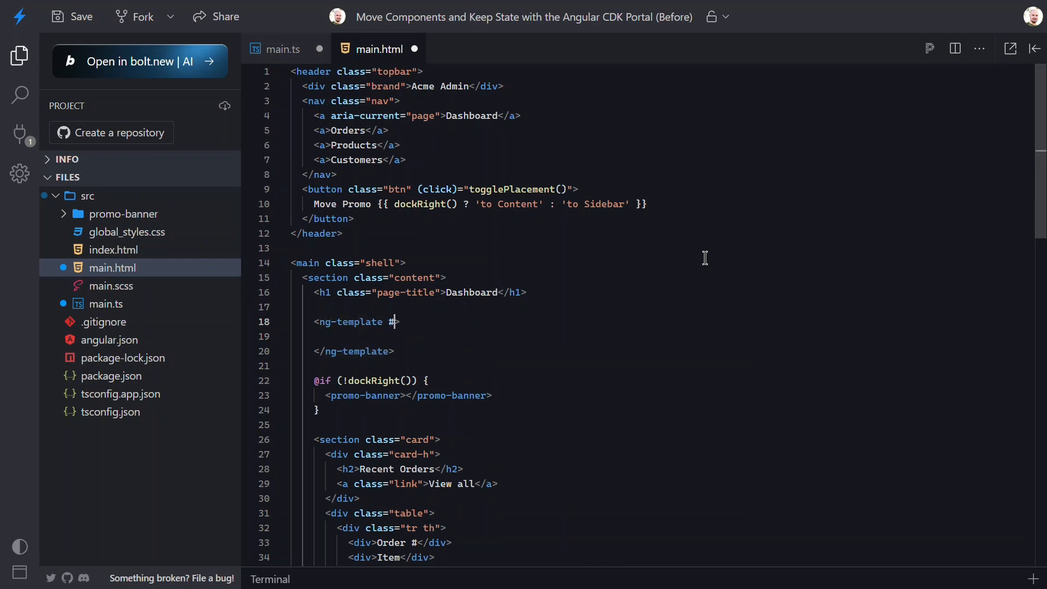
type("promo")
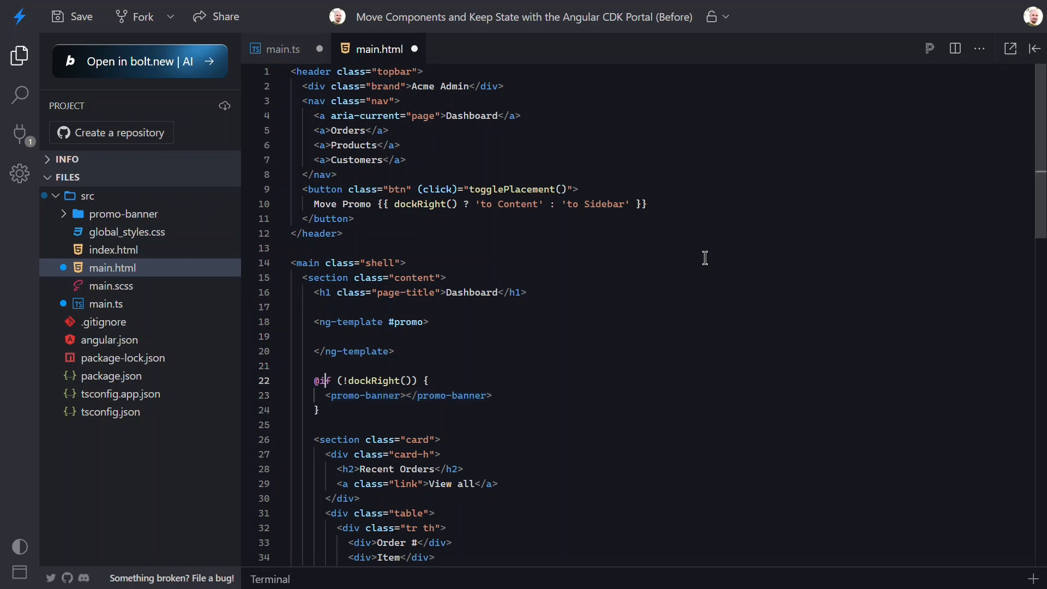
type("<promo-banner></promo-banner>")
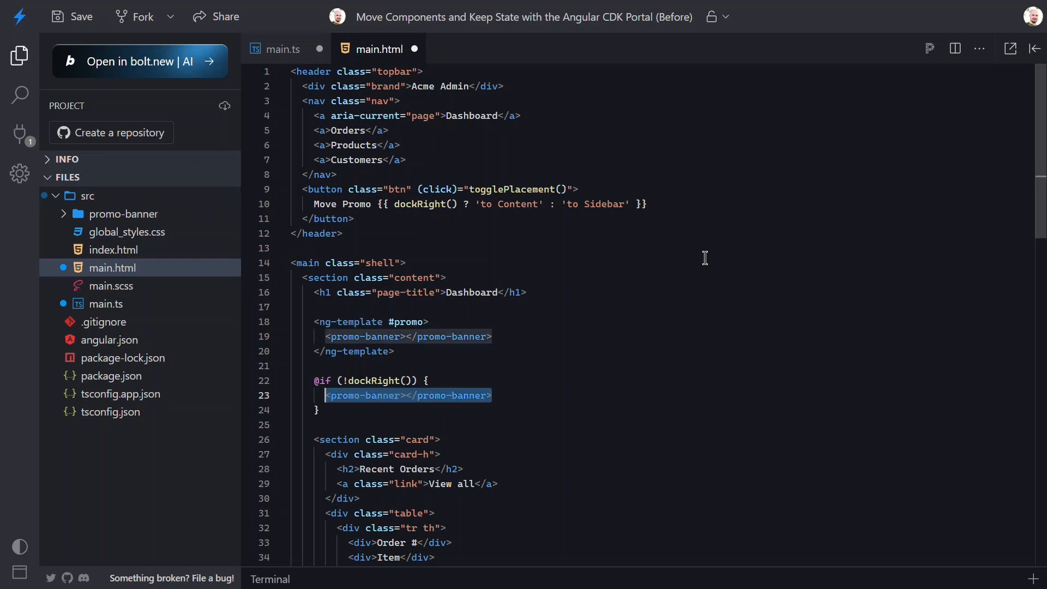
type("<")
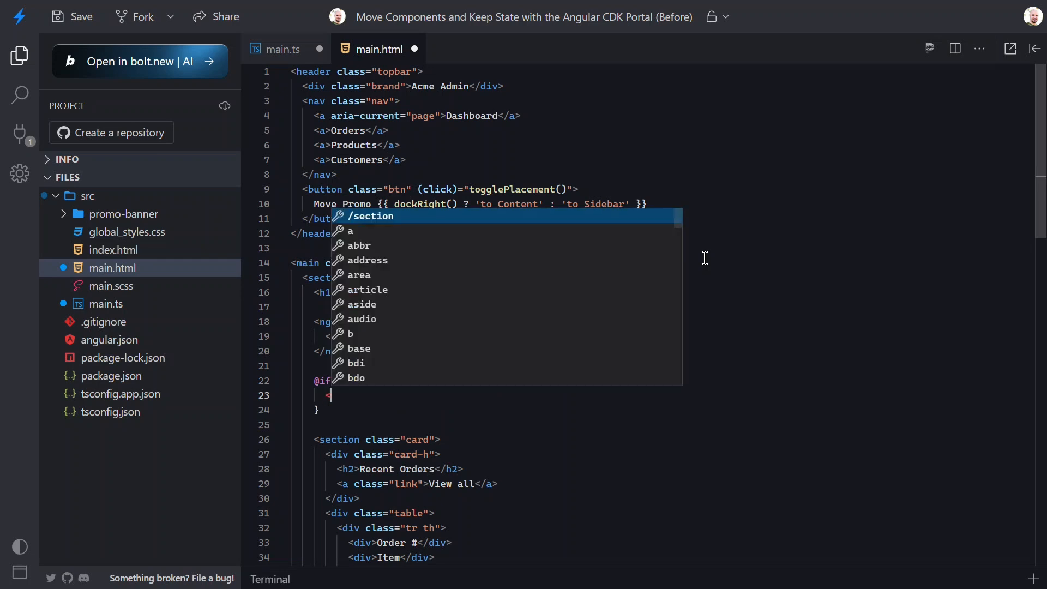
type("<ng-template></ng-template>")
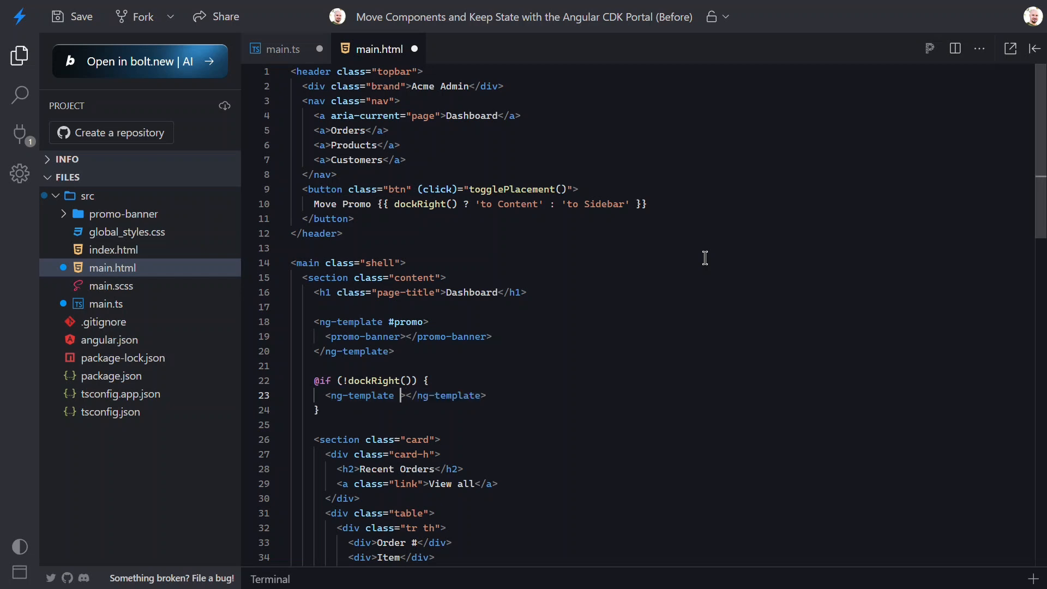
type("[ng")
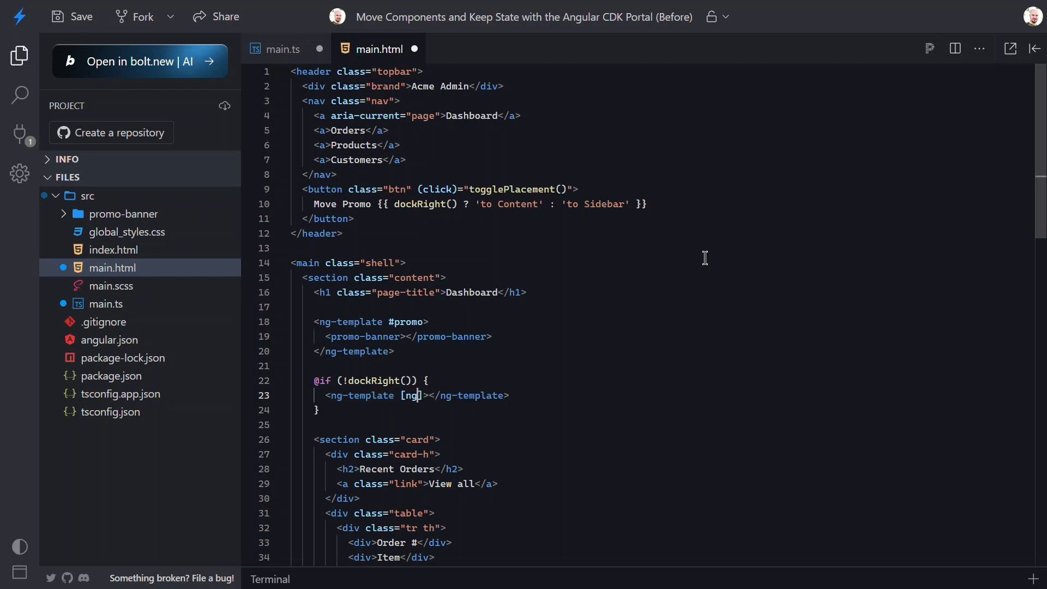
type("TemplateOutlet]=\"")
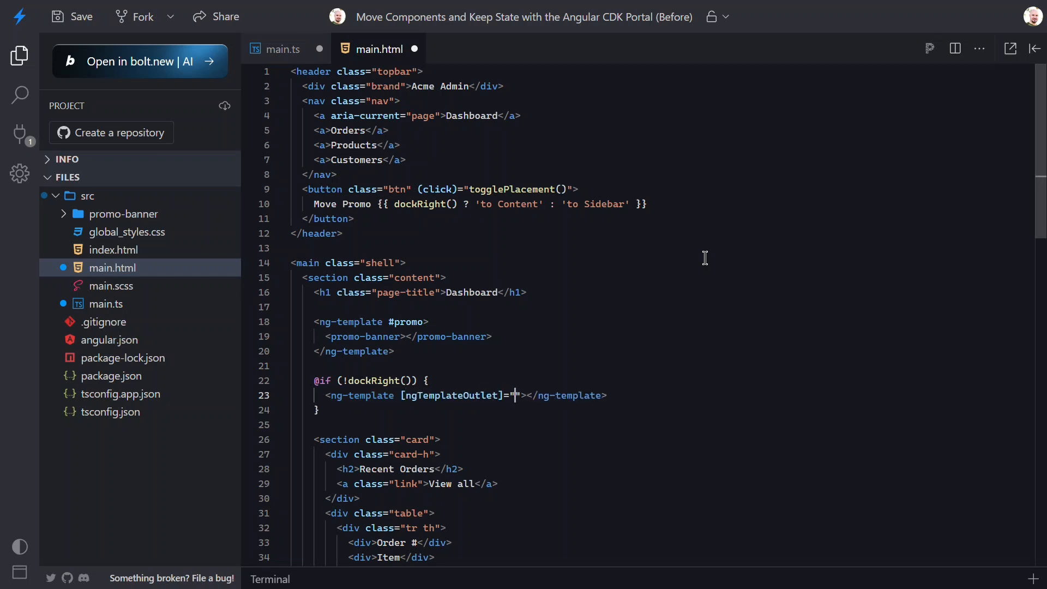
type("promo")
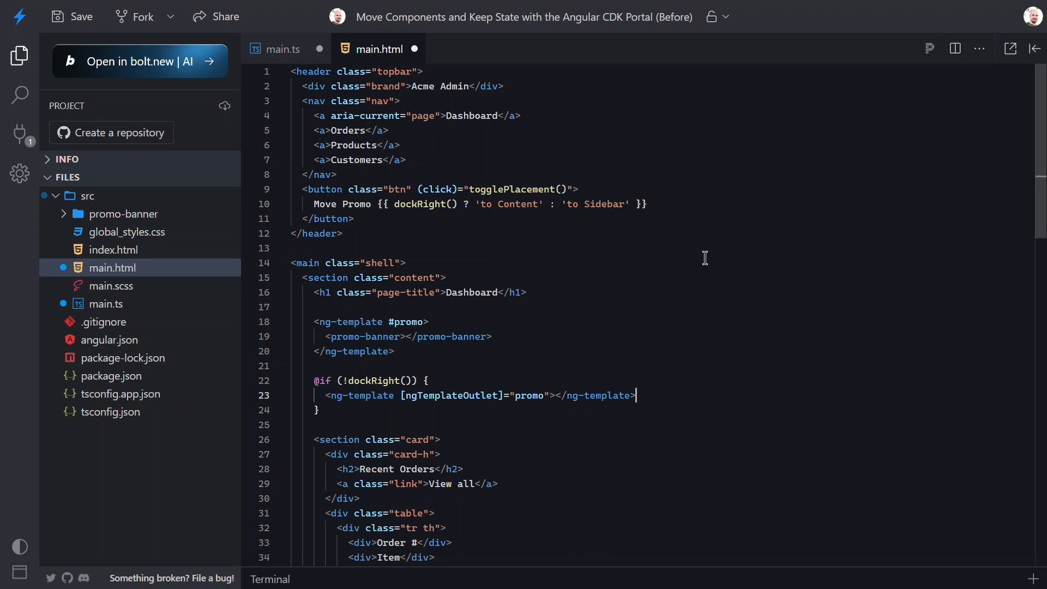
scroll("down", 3)
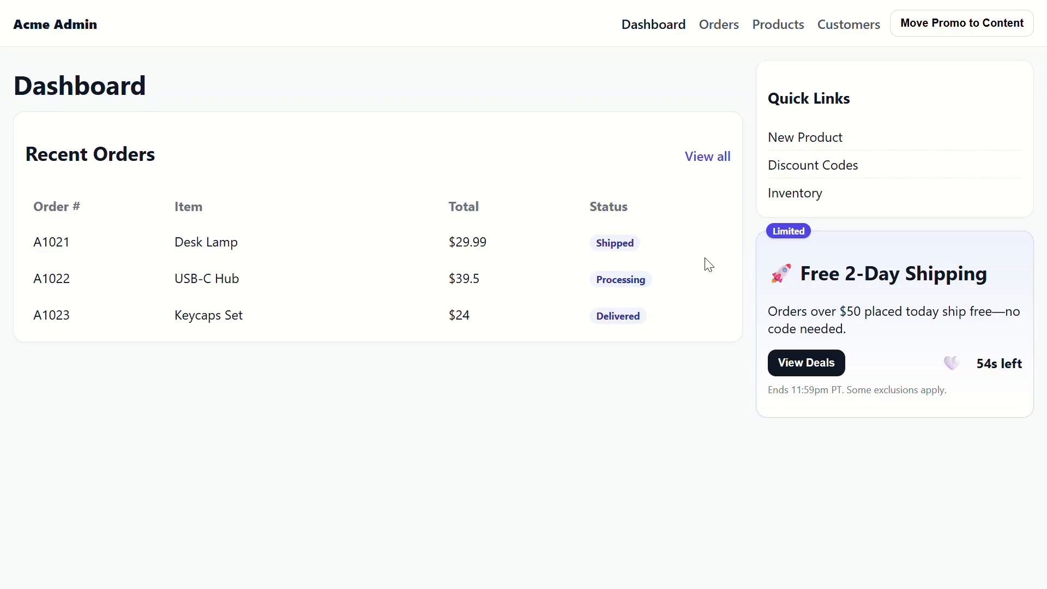
mouse_move(899, 63)
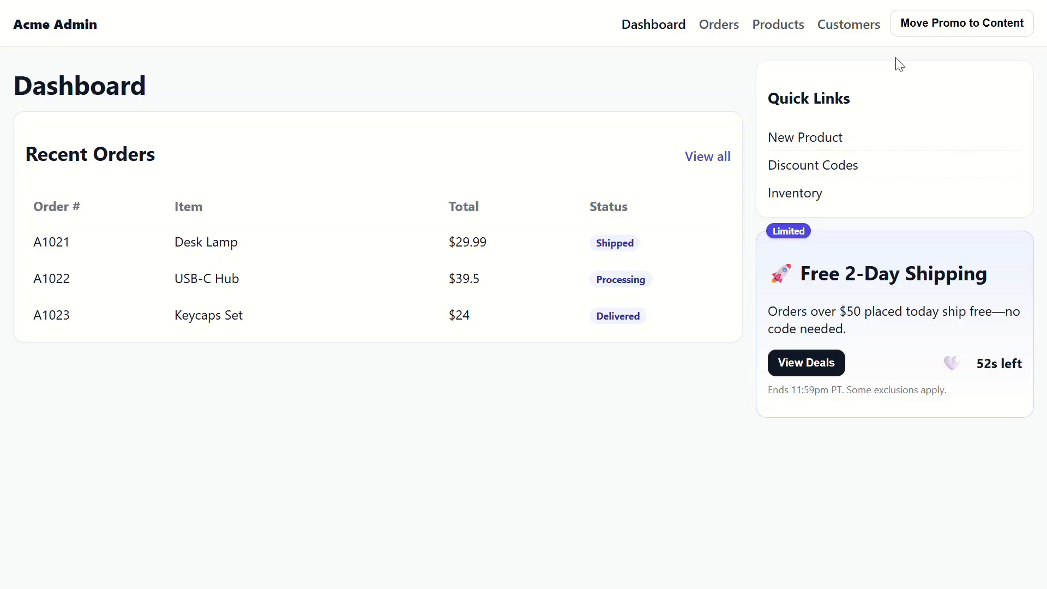
Move the liked promo banner to content and back to sidebar to retest its state.
left_click(961, 23)
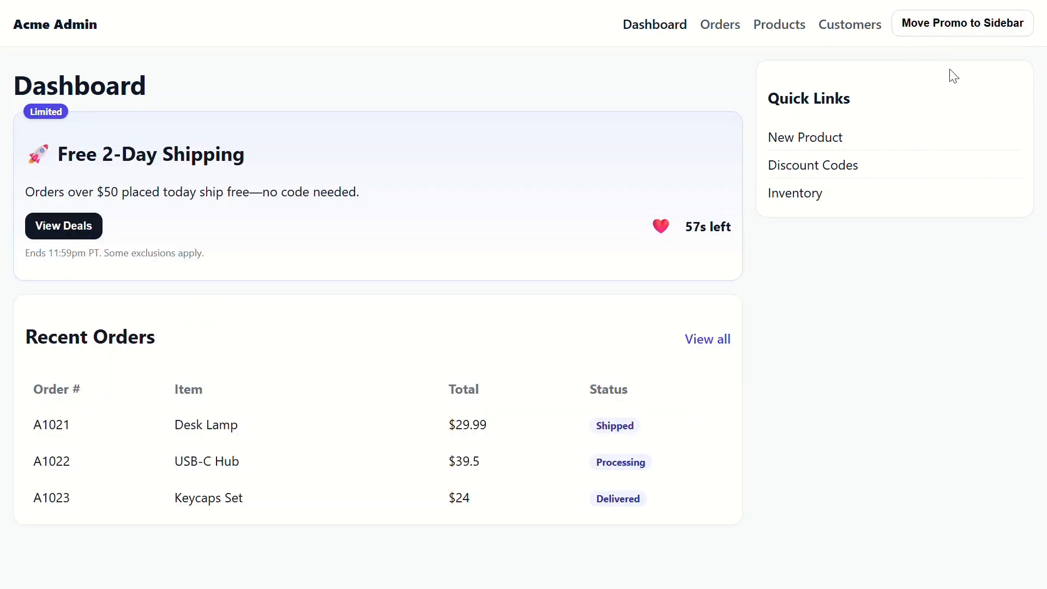
left_click(962, 23)
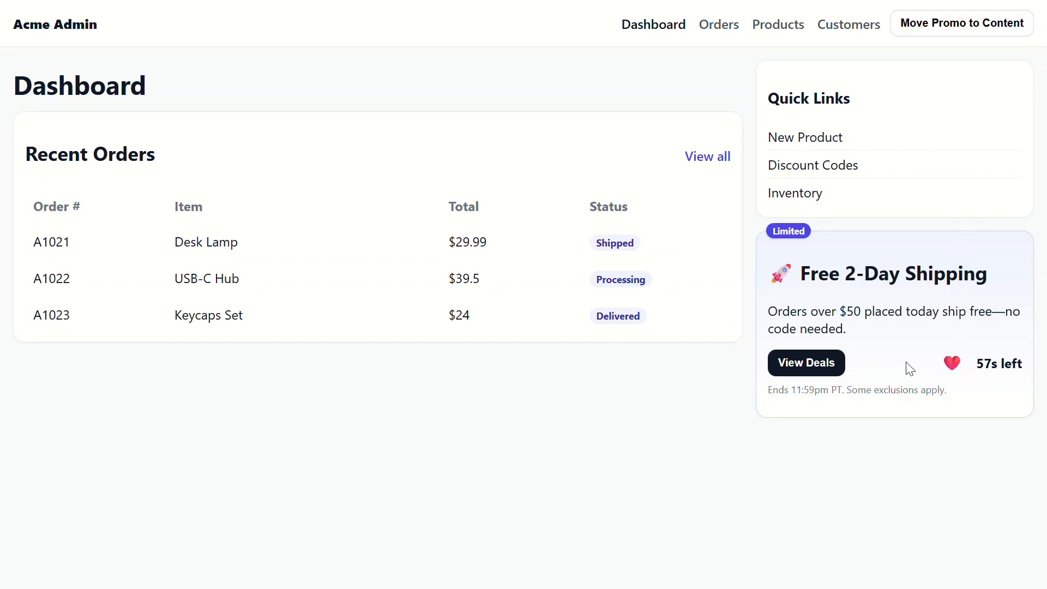
left_click(961, 23)
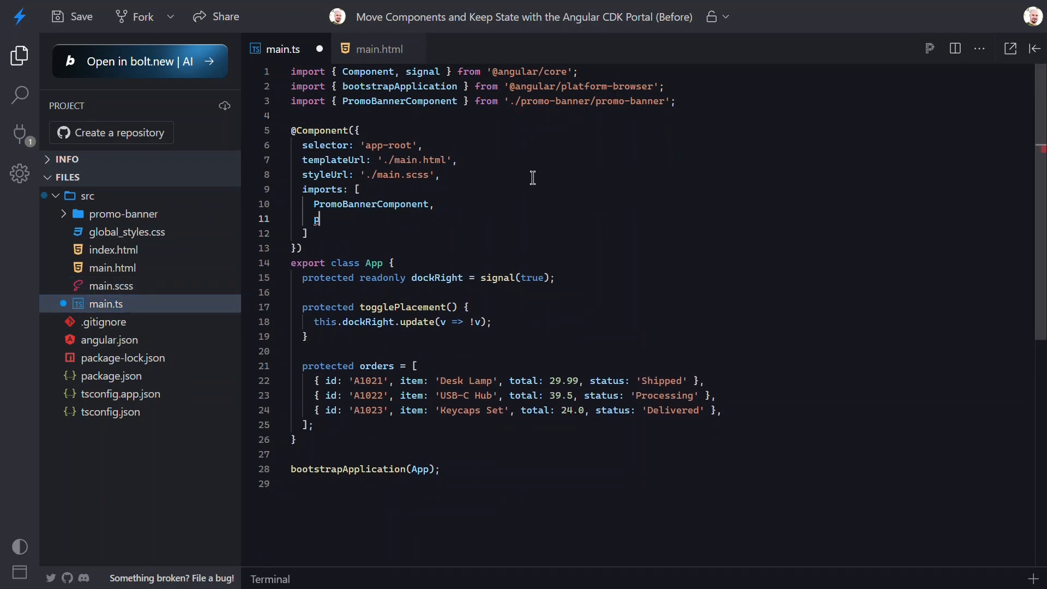
Import PortalModule and declare a protected promoContent: TemplatePortal field in App.
type("PortalModule")
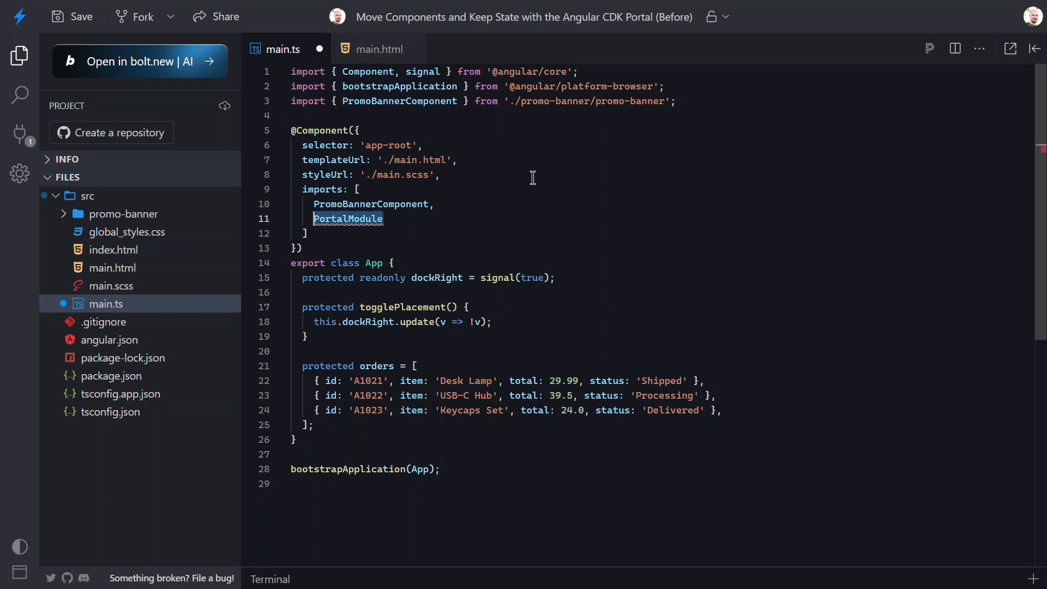
type("import { PortalModule } from '@angular/cdk/portal';")
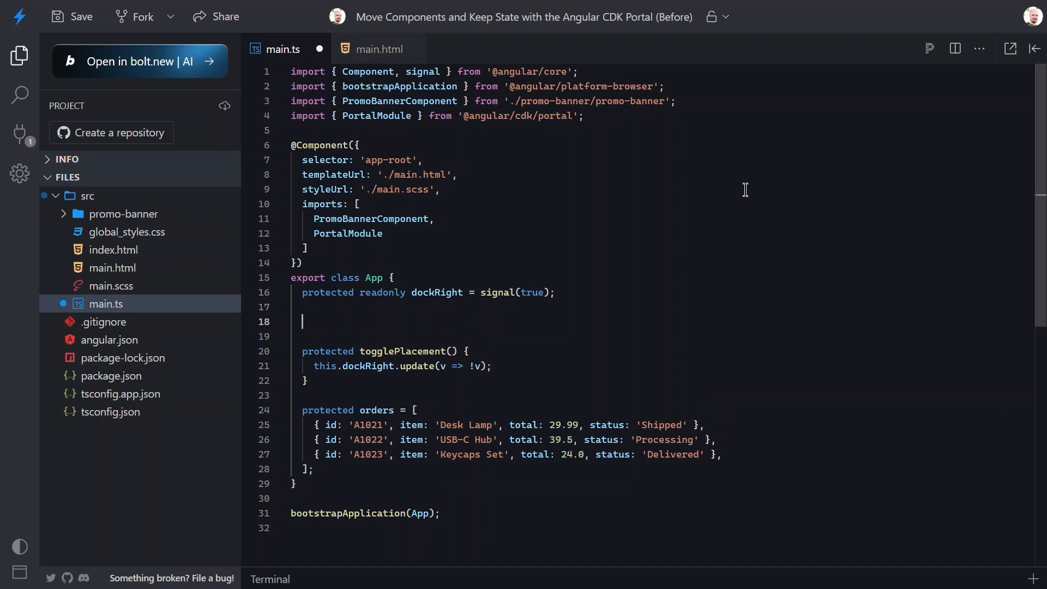
type("protected")
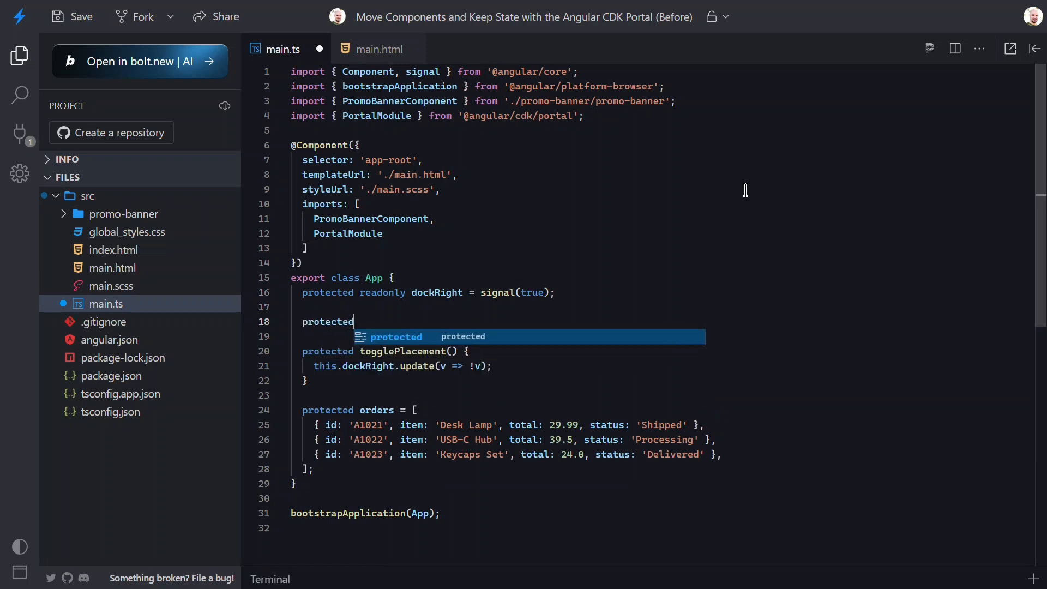
type("promoC")
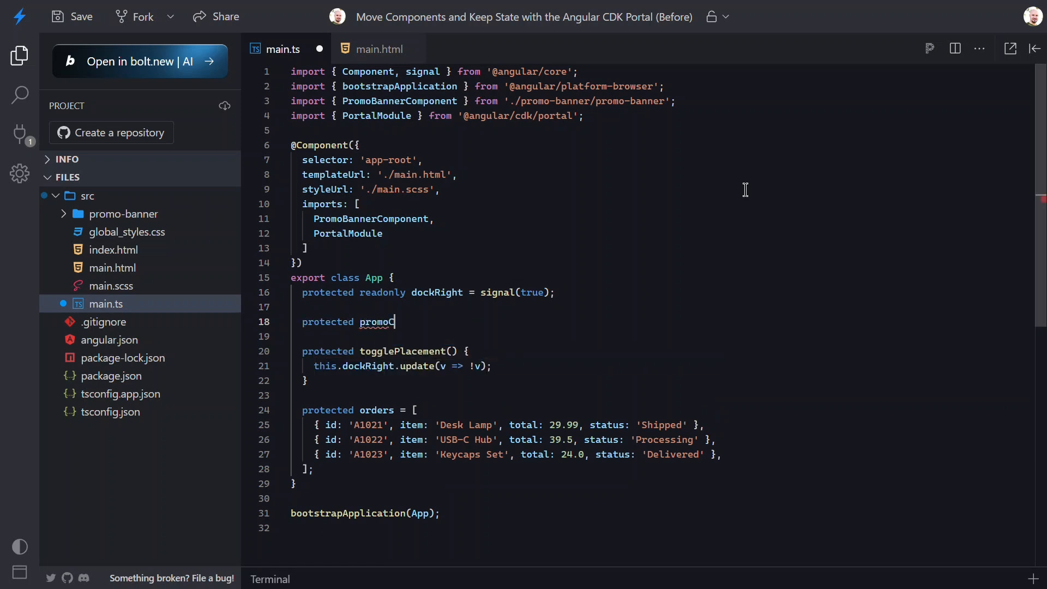
type("ontent!:")
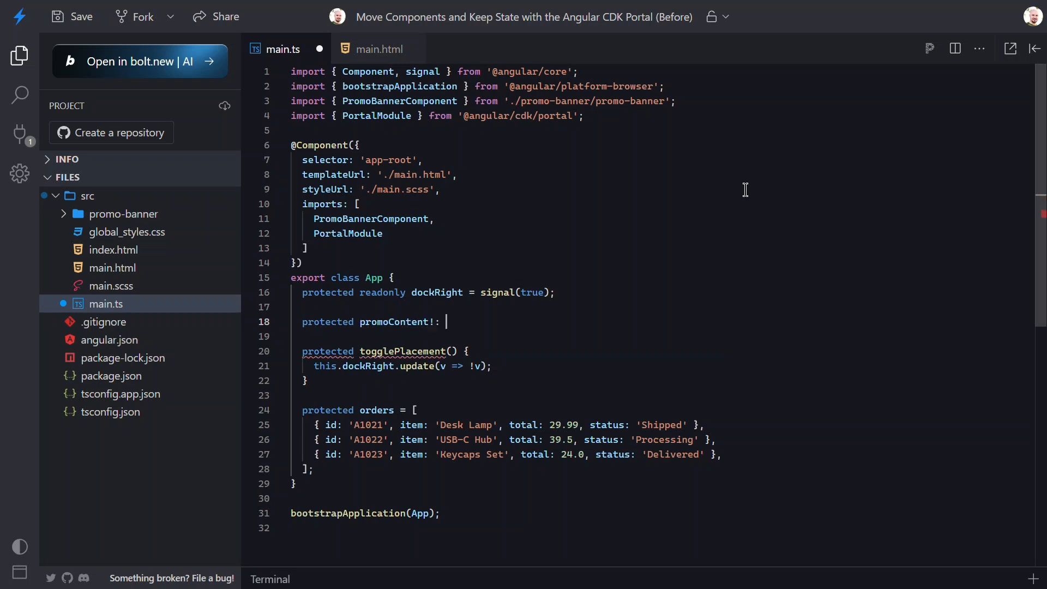
type("TemplatePortal")
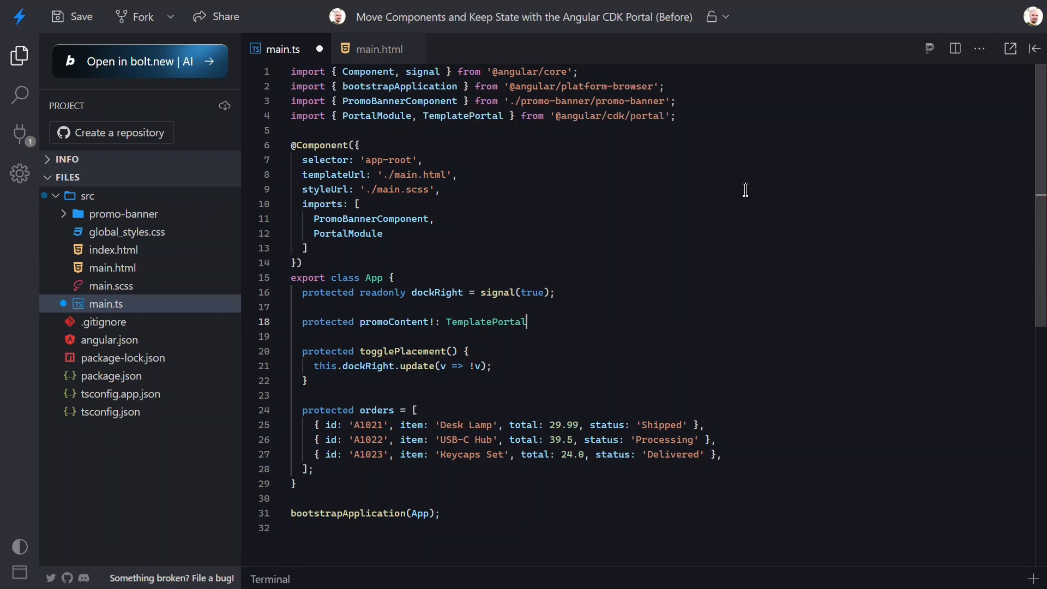
type("<unknown>;")
type("private readonly")
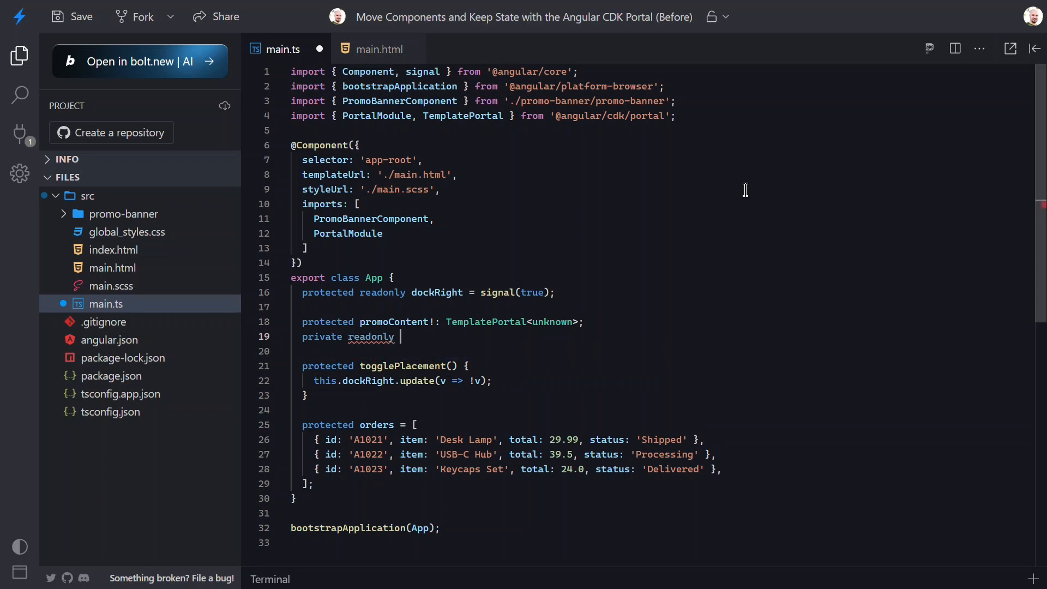
Add promo = viewChild.required<TemplateRef>('promo') and inject ViewContainerRef privately.
type("promo =")
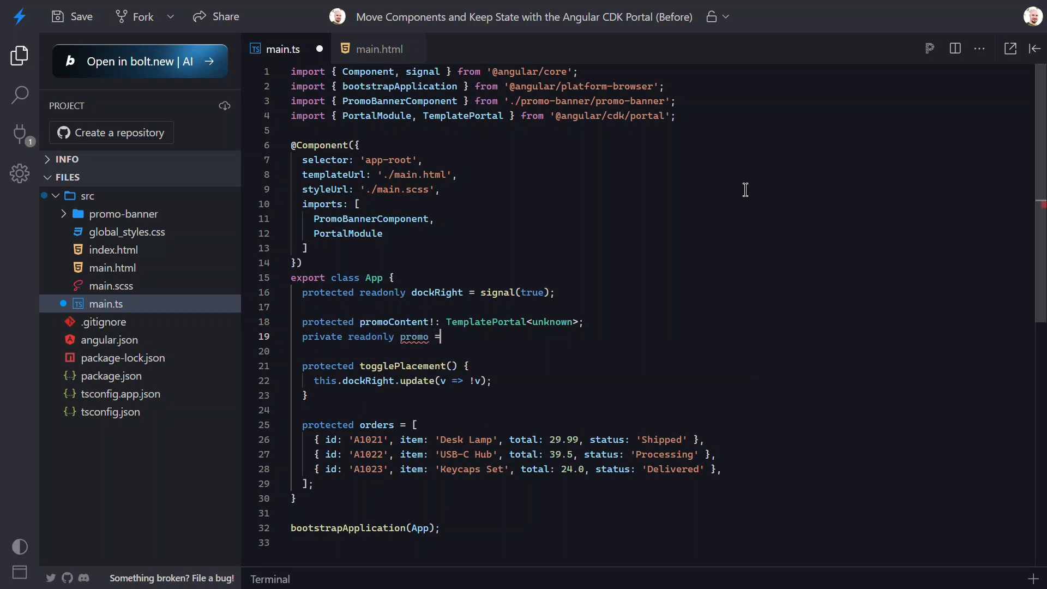
type("viewChild.required")
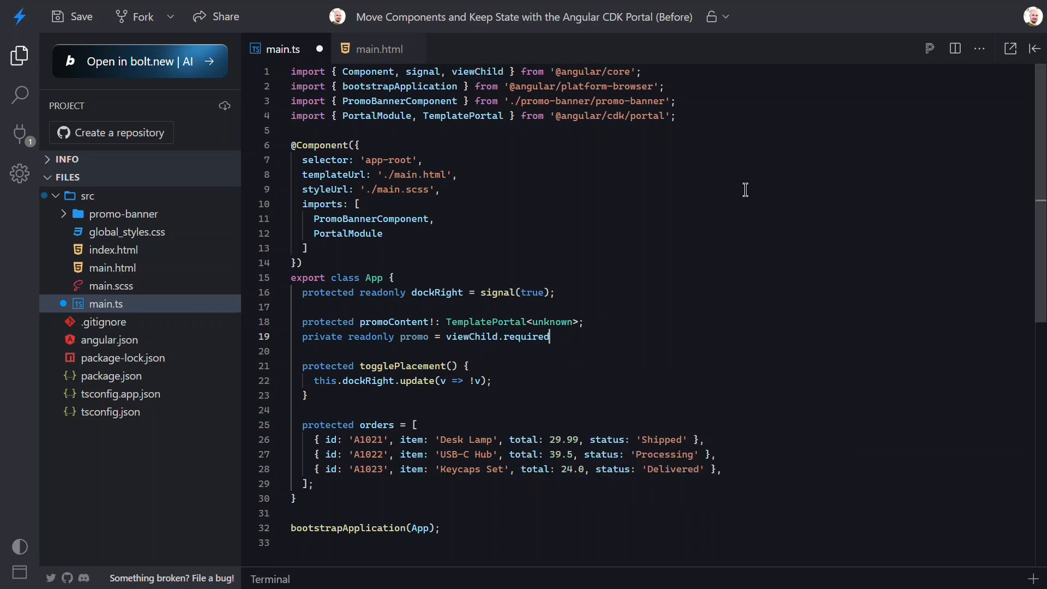
type("<TemplateRef>")
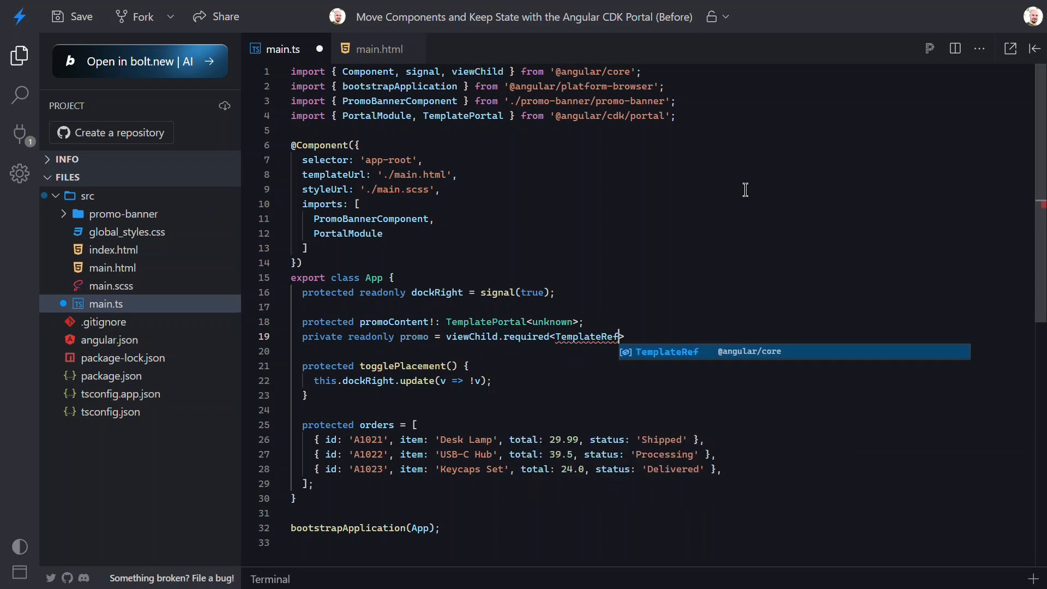
type("<unknown>>('promo');")
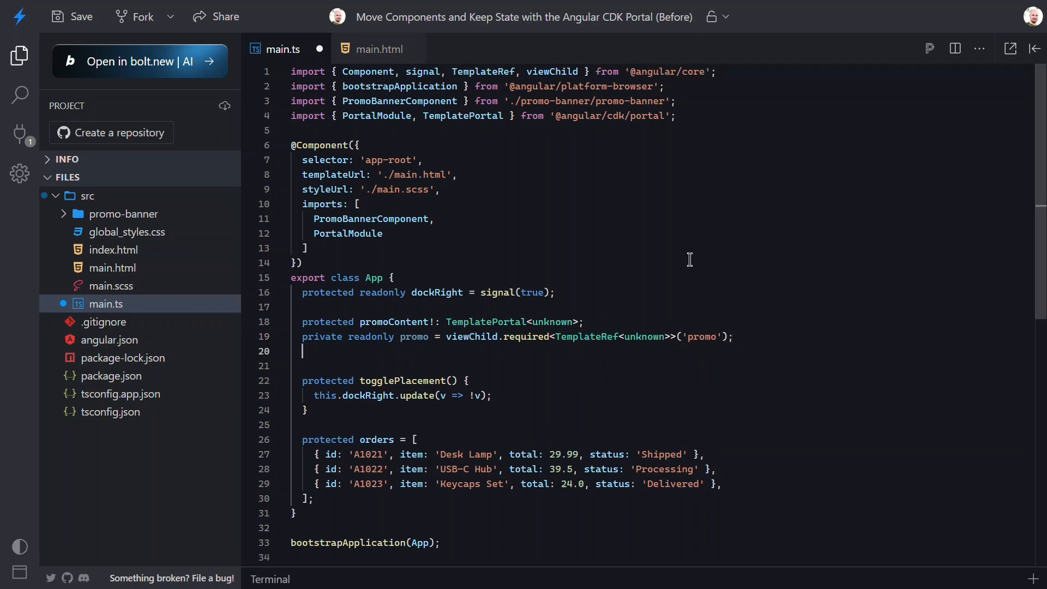
type("private viewContainerRe")
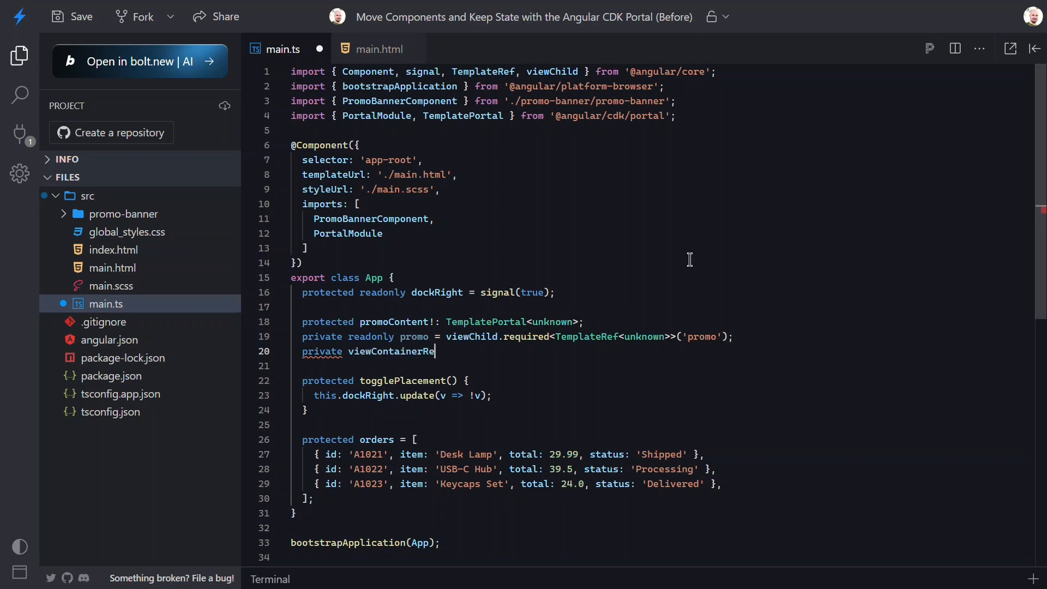
type("f = inject")
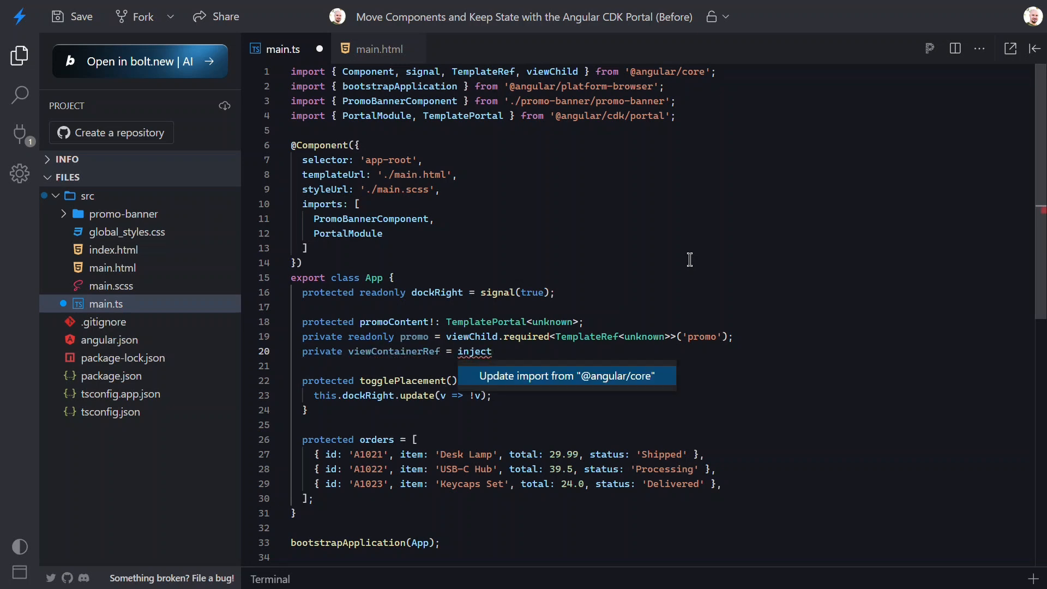
type("(ViewContainerRef);")
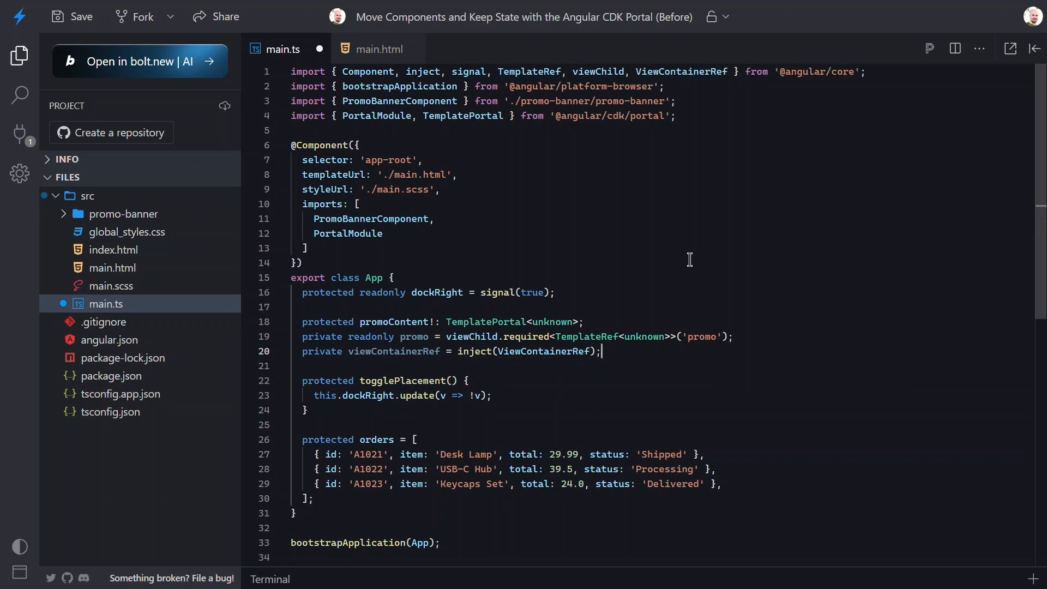
key("Enter")
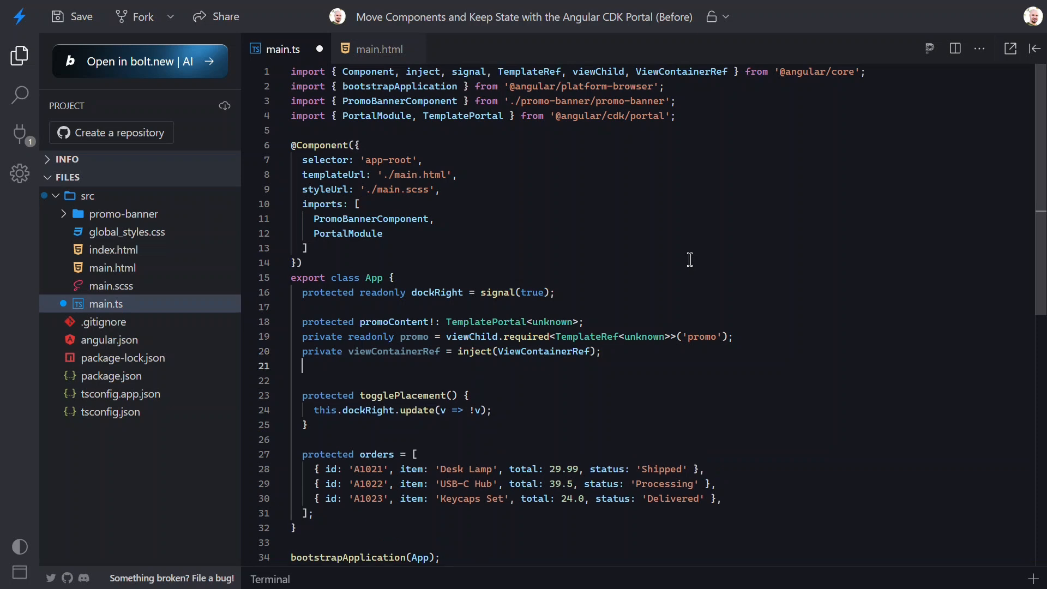
In the constructor, create a TemplatePortal from this.promo() and the view container ref.
type("constructor")
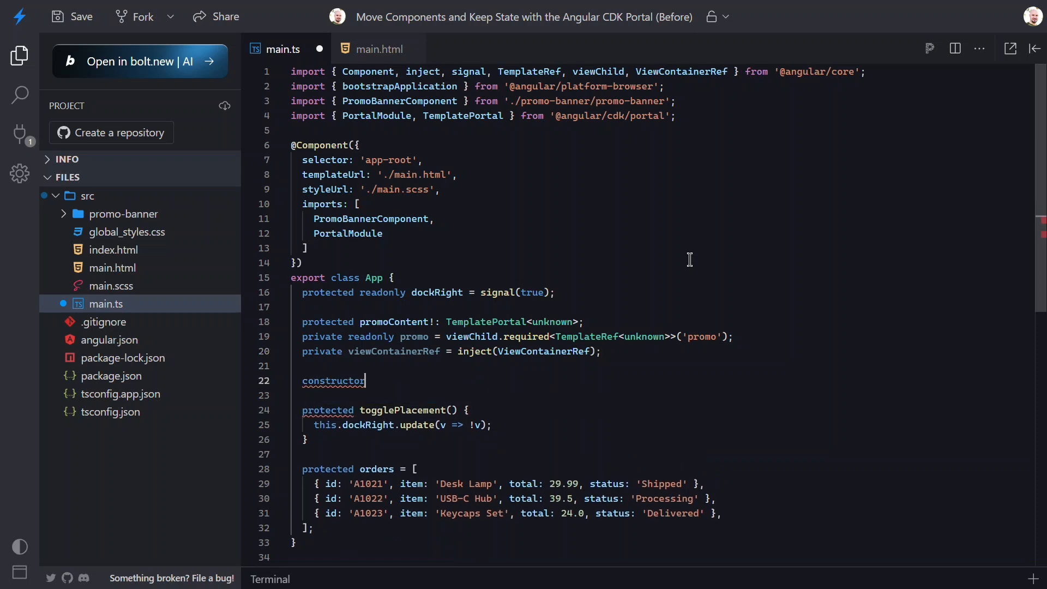
type("() {")
left_click(660, 395)
type("effect(() => {")
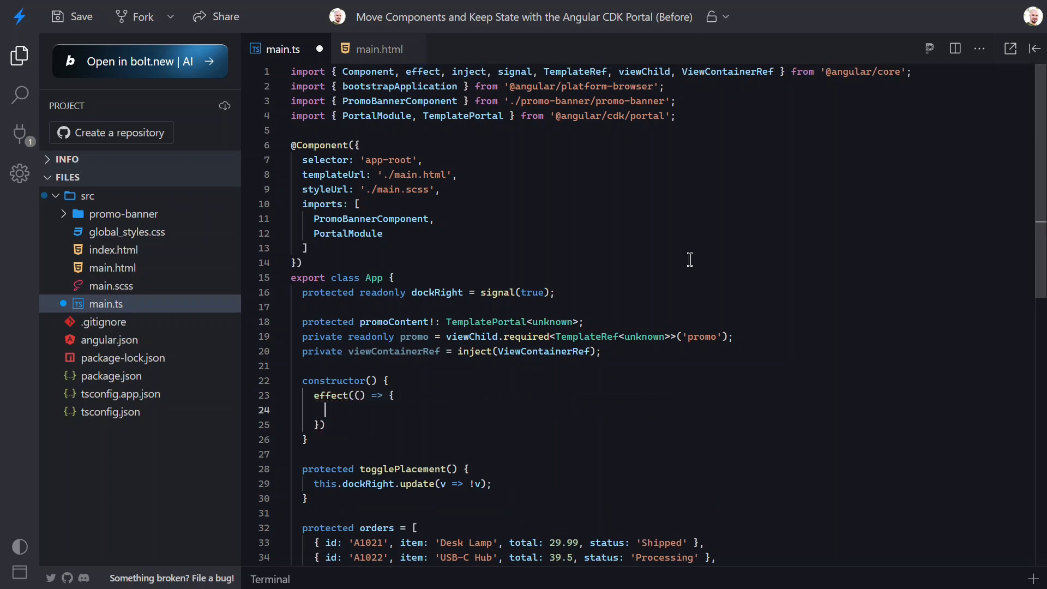
type("if (this.promo()) {")
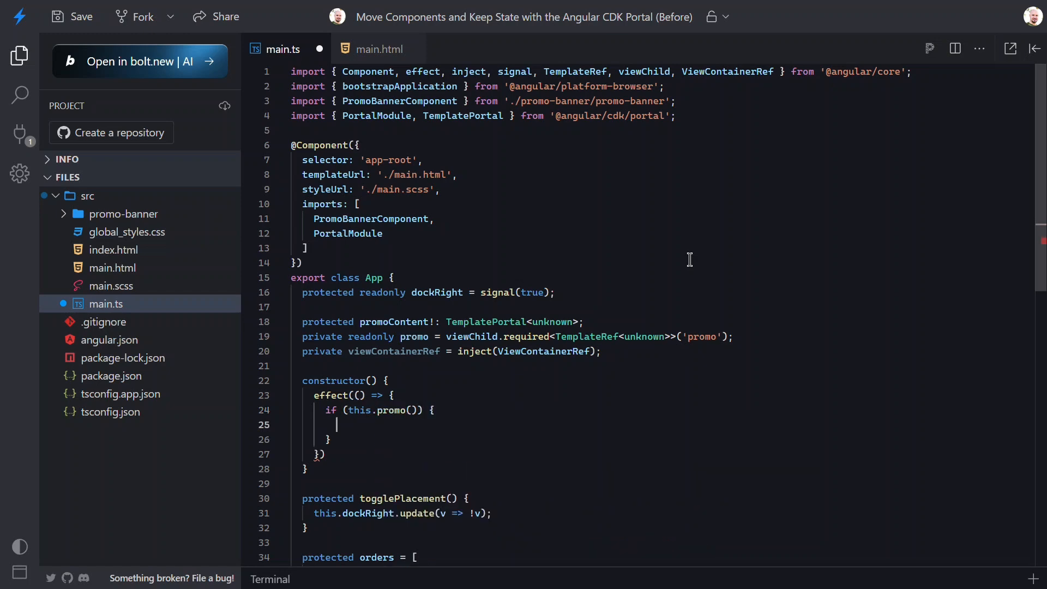
type("this.promoContent")
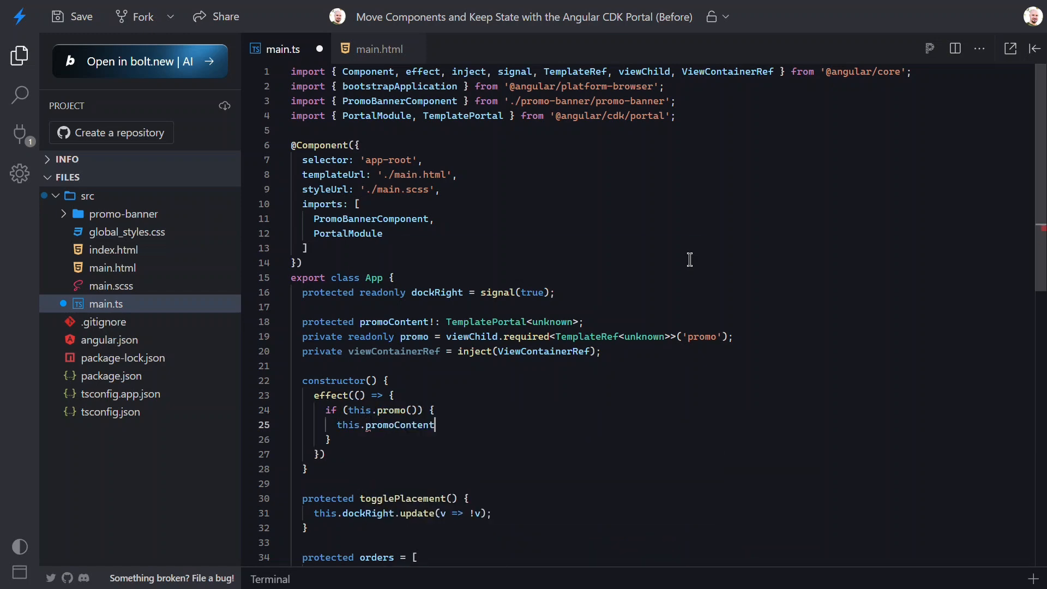
type("= new TemplatePortal(")
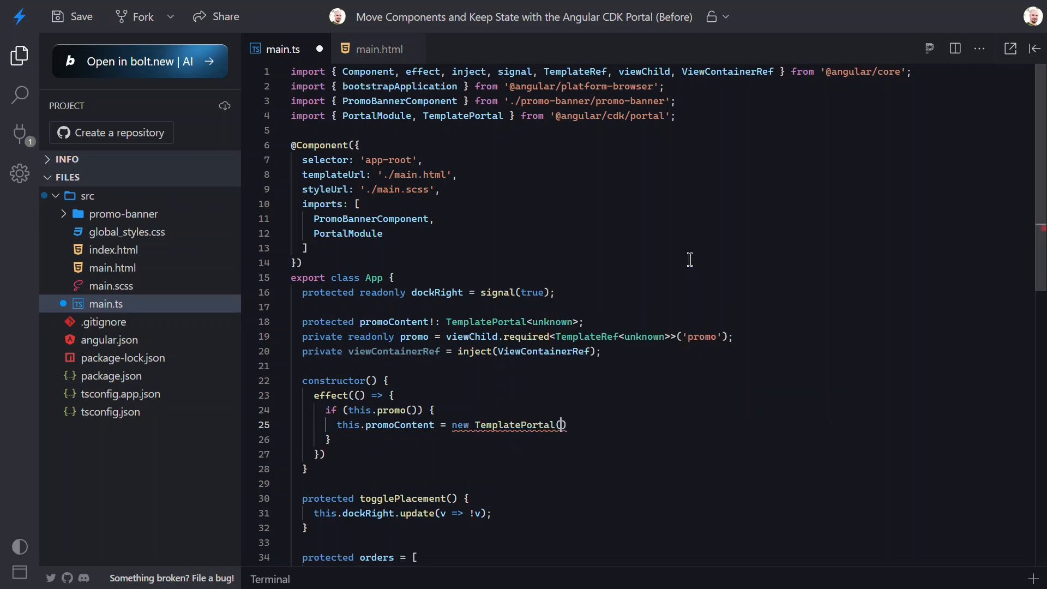
type("this.promo()")
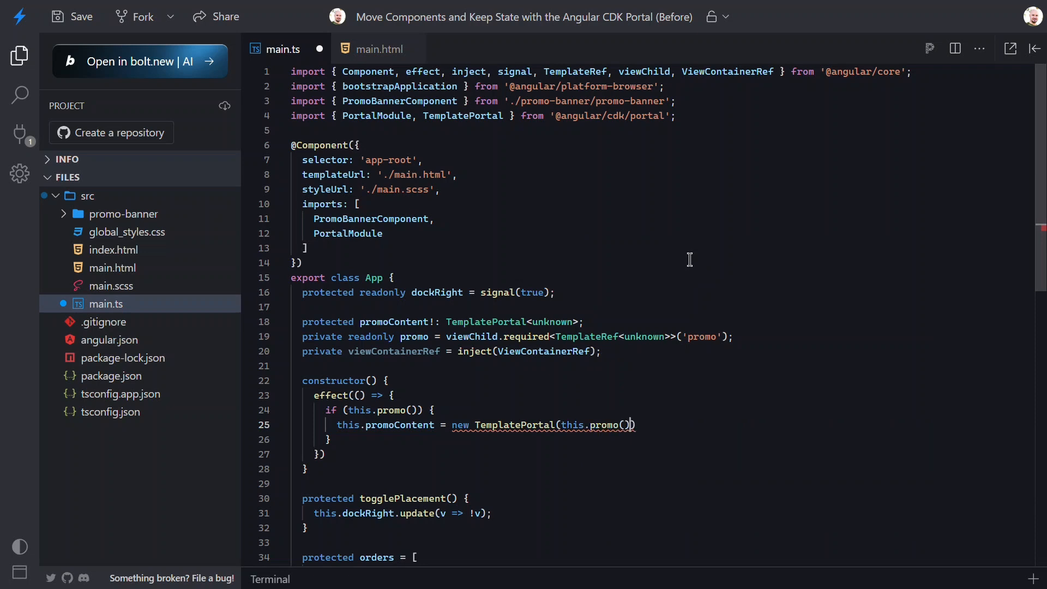
type(", this.vi")
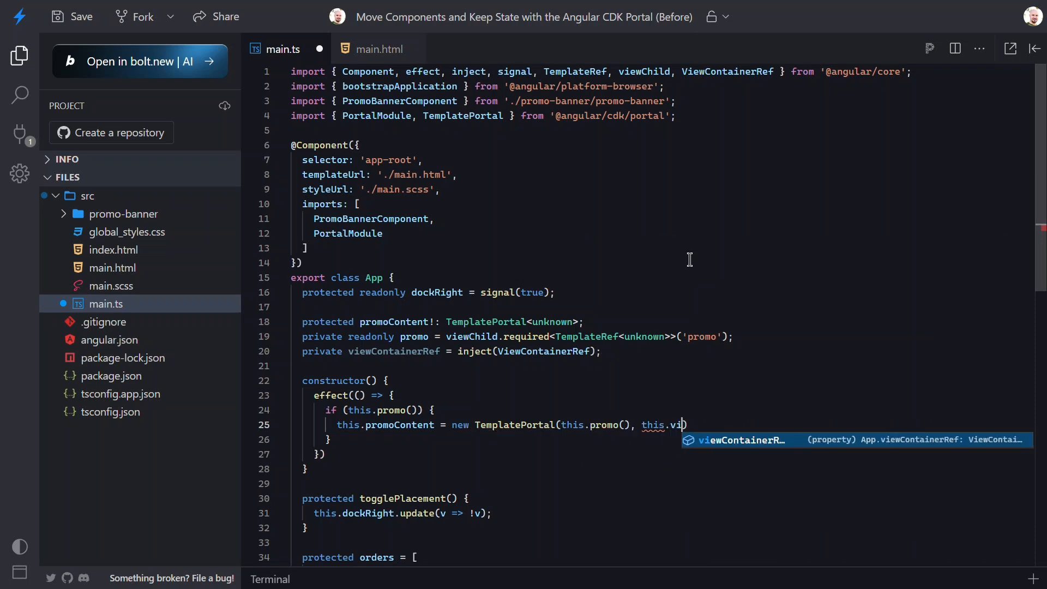
key("Tab")
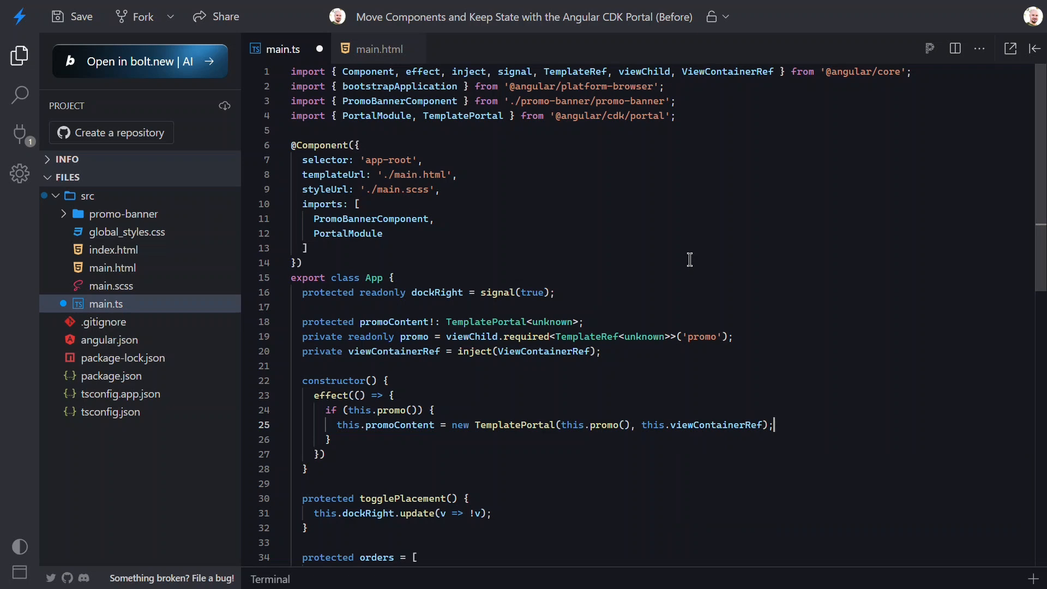
left_click(379, 49)
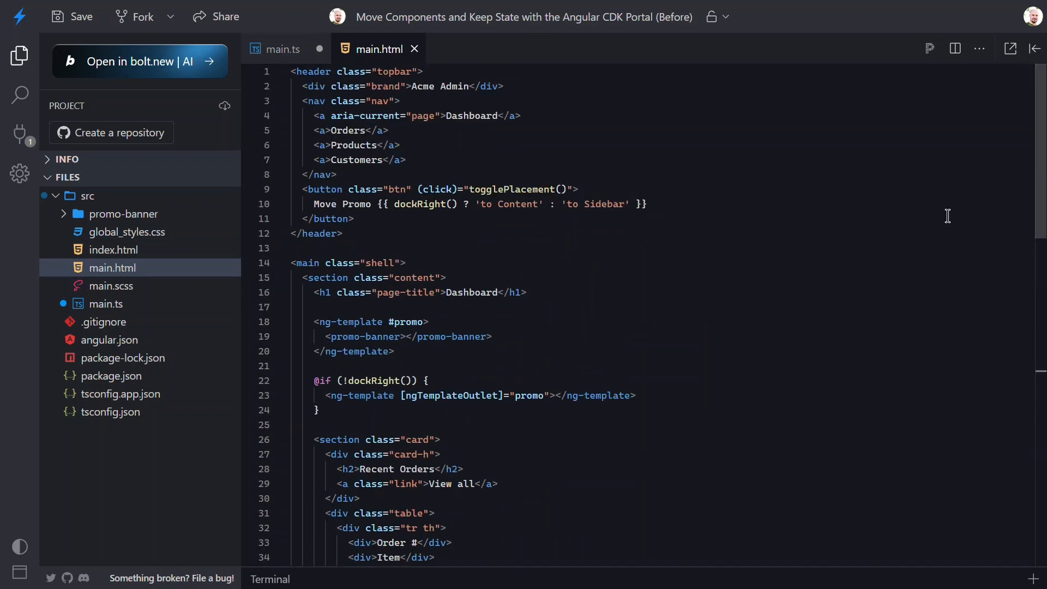
Replace the sidebar ngTemplateOutlet with [cdkPortalOutlet]="promoContent" and save.
double_click(452, 395)
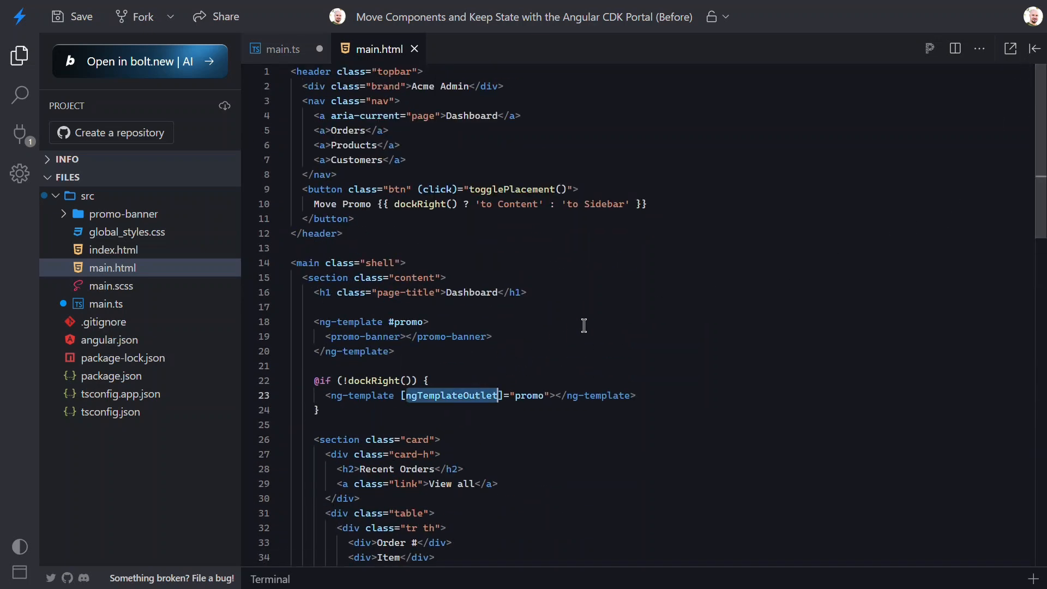
type("cdk")
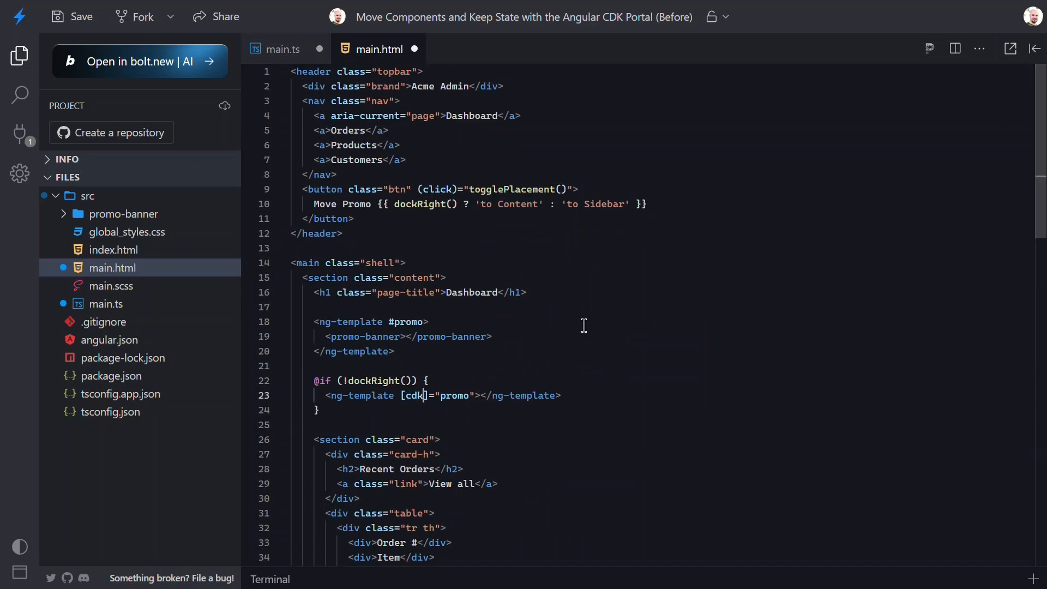
type("PortalOutlet")
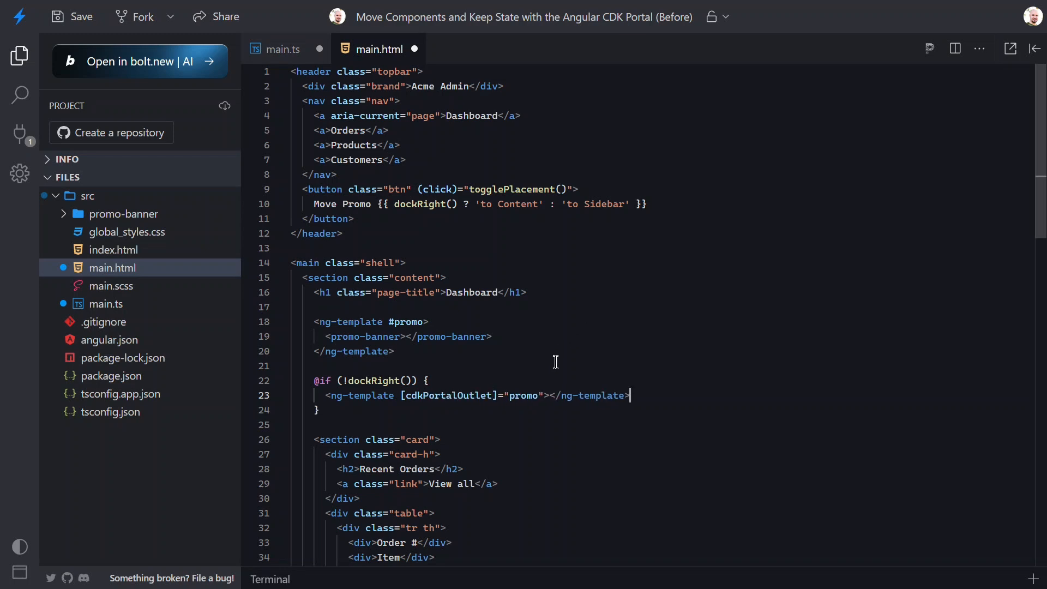
type("Content\"></ng-template>")
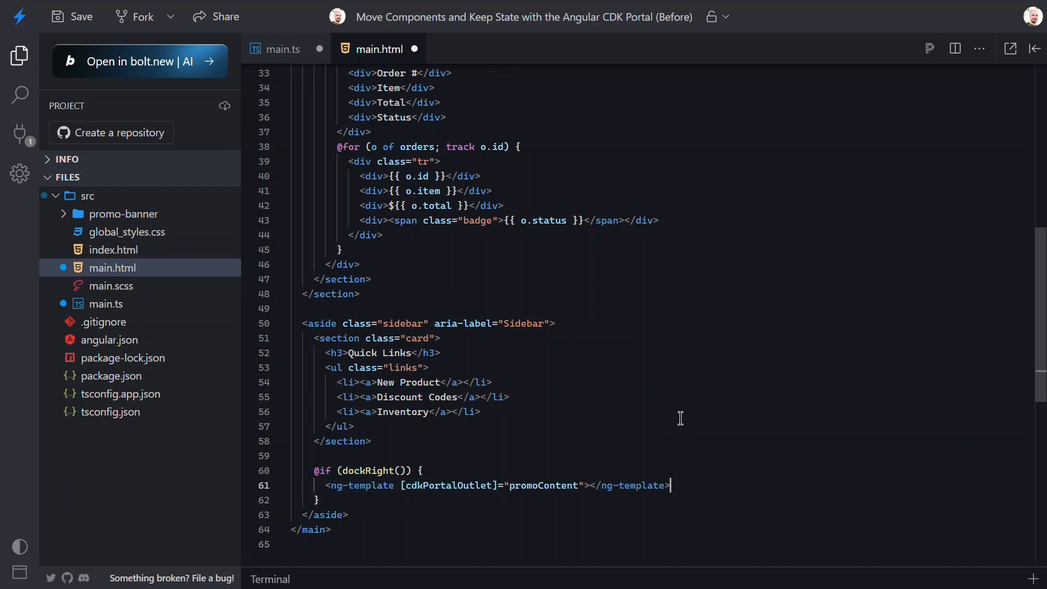
left_click(72, 16)
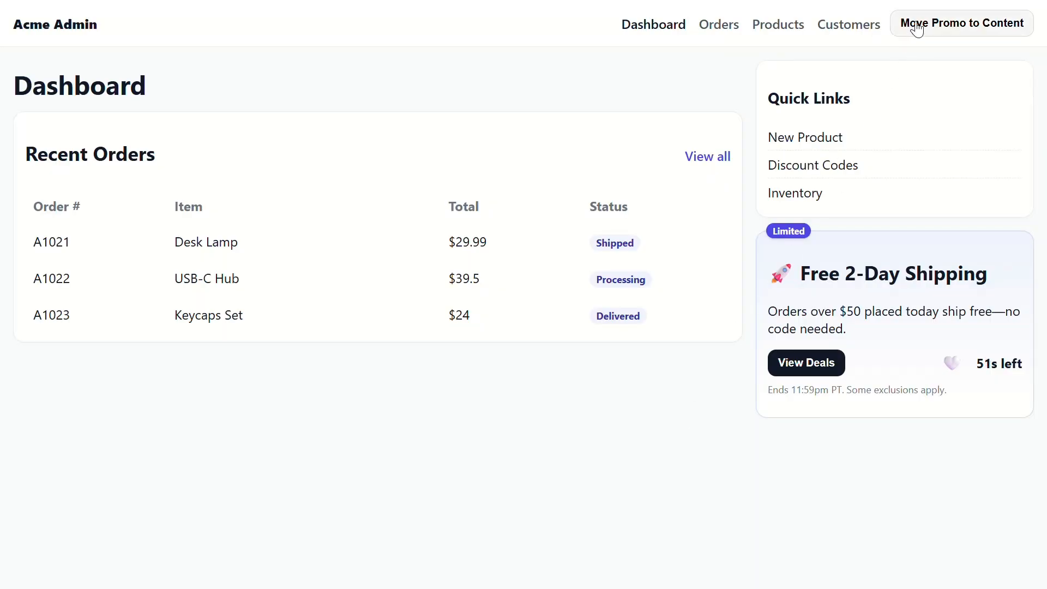
left_click(962, 23)
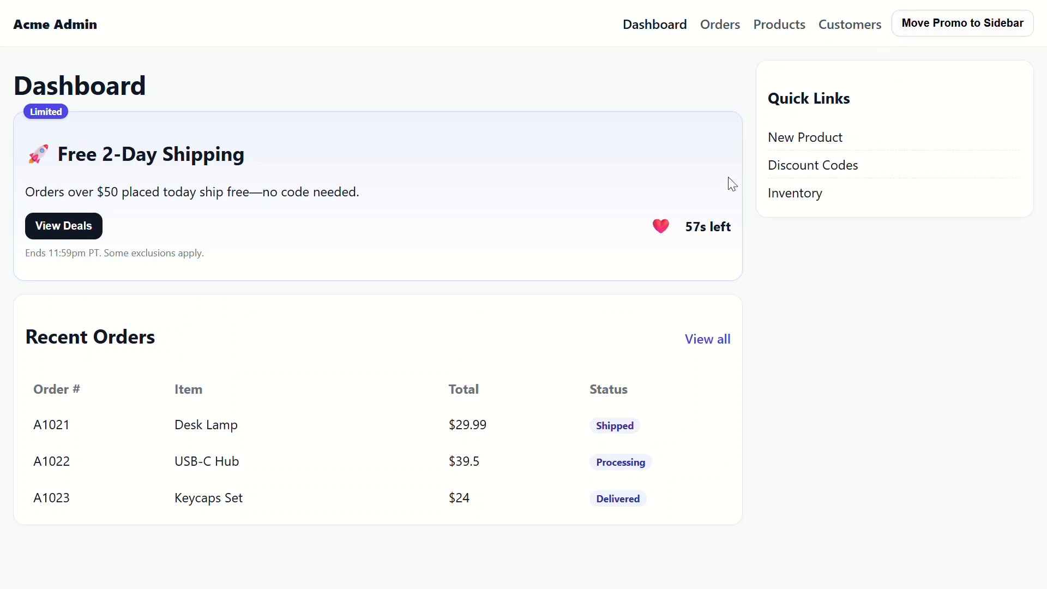
left_click(962, 23)
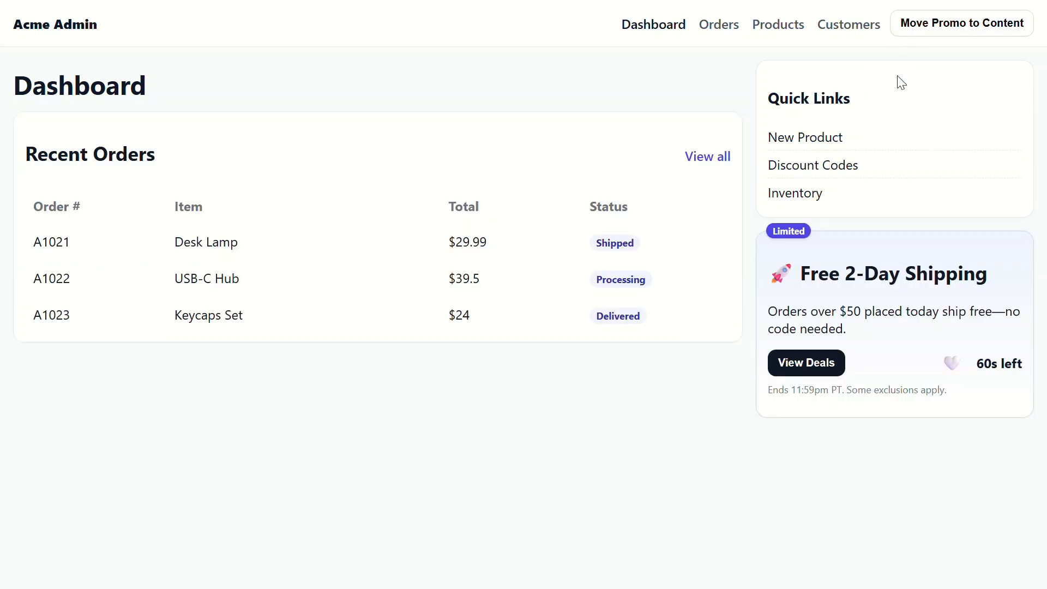
mouse_move(949, 363)
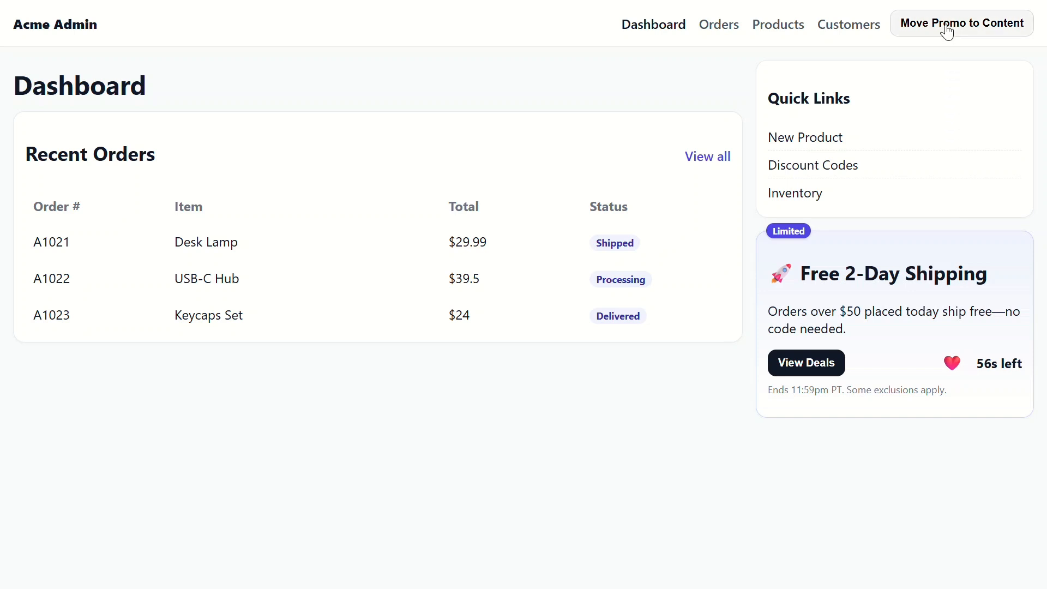
left_click(961, 23)
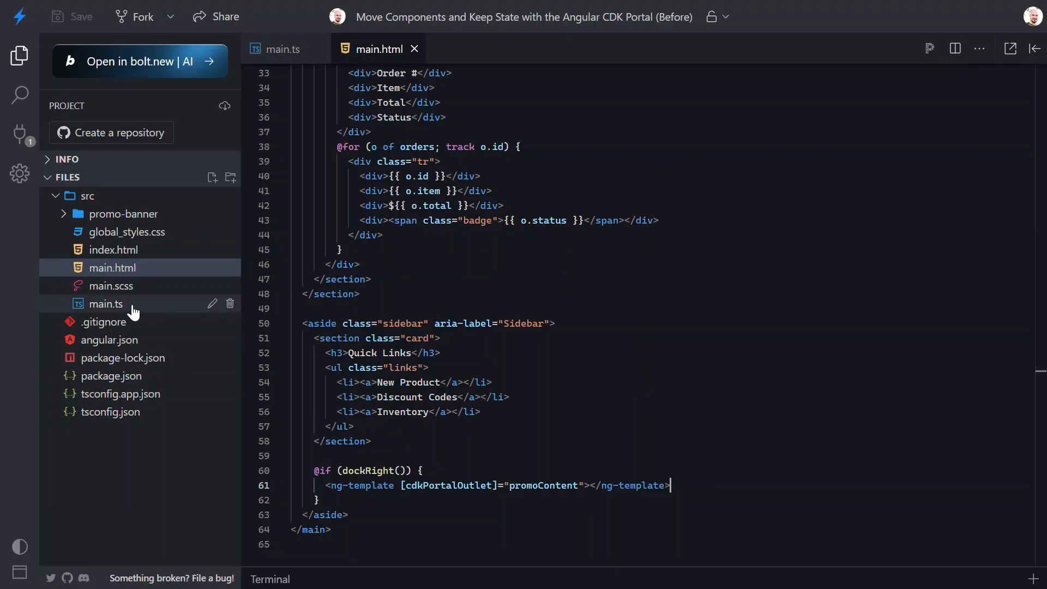
Type promoContent as DomPortal<HTMLElement> and use ElementRef in the promo viewChild.
left_click(105, 304)
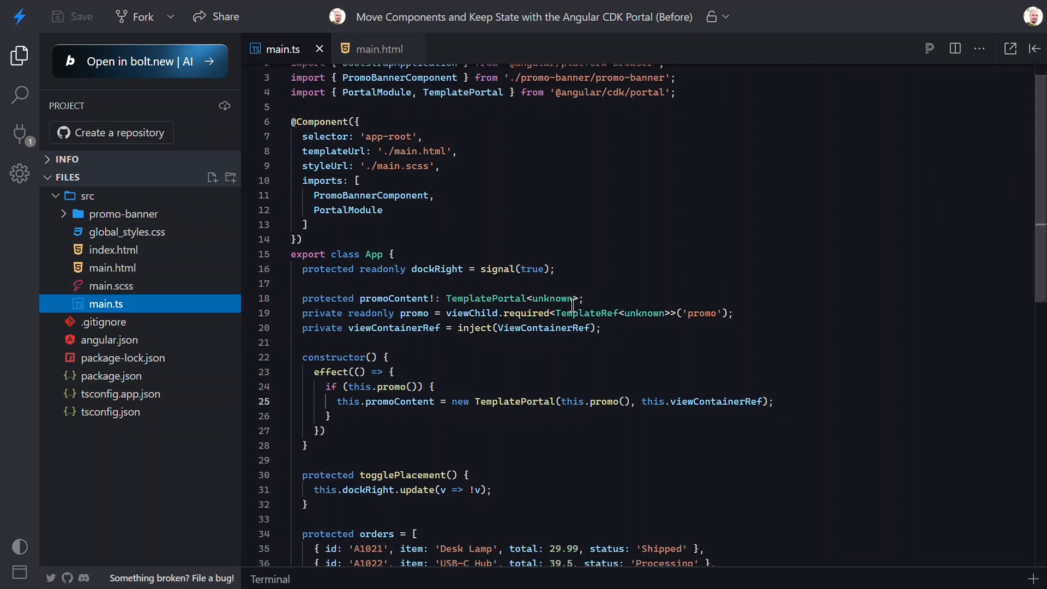
type("Dom")
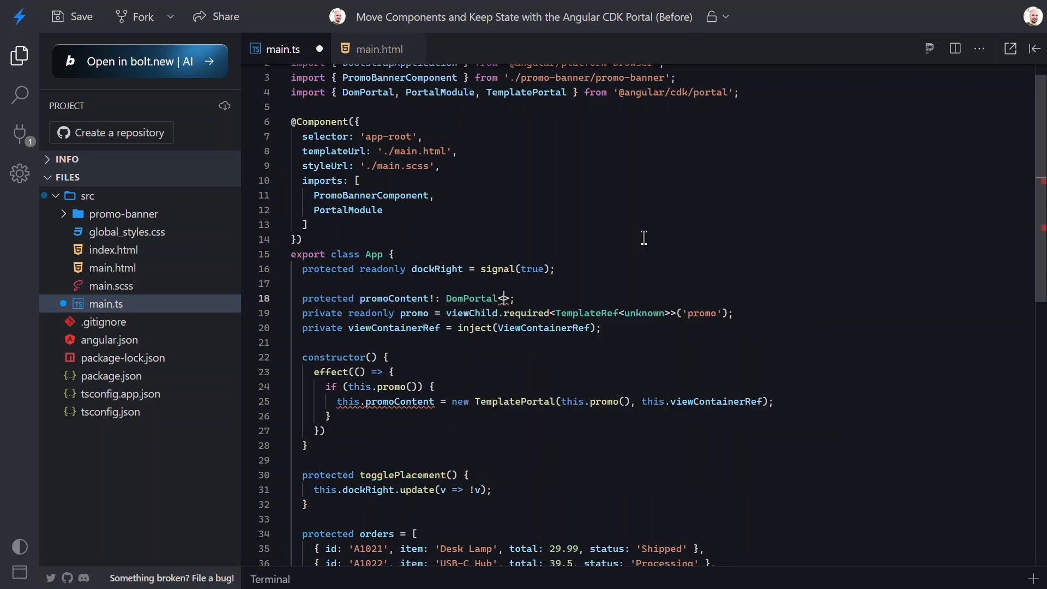
type("HTML")
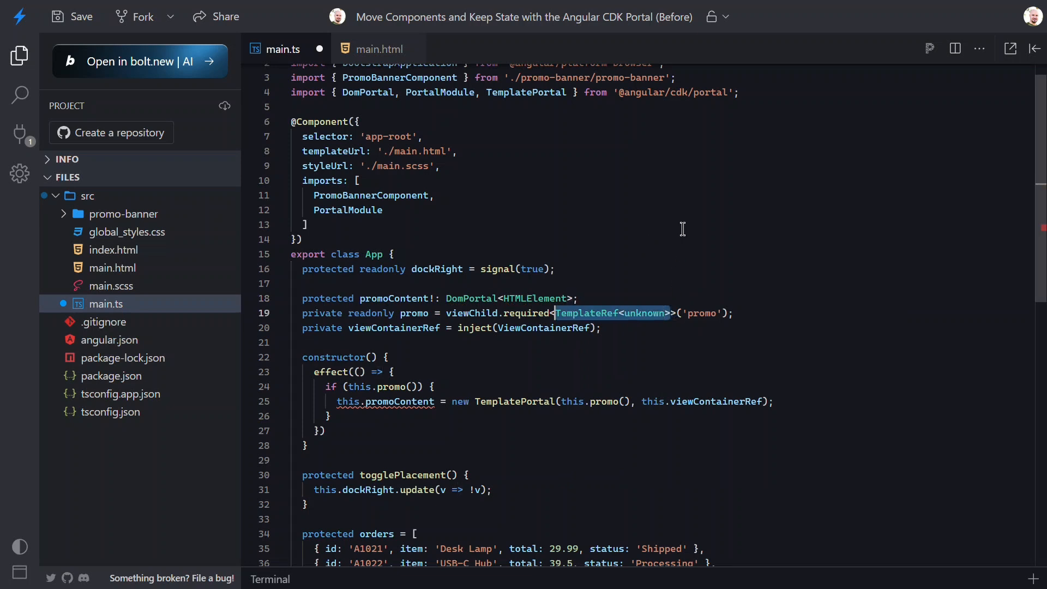
type("Elemen")
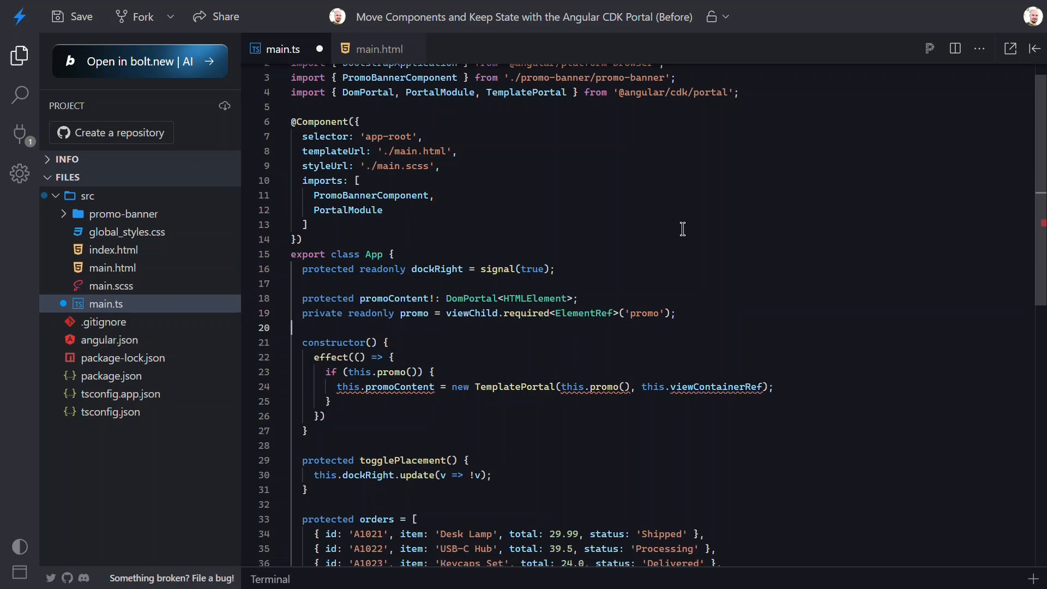
mouse_move(760, 325)
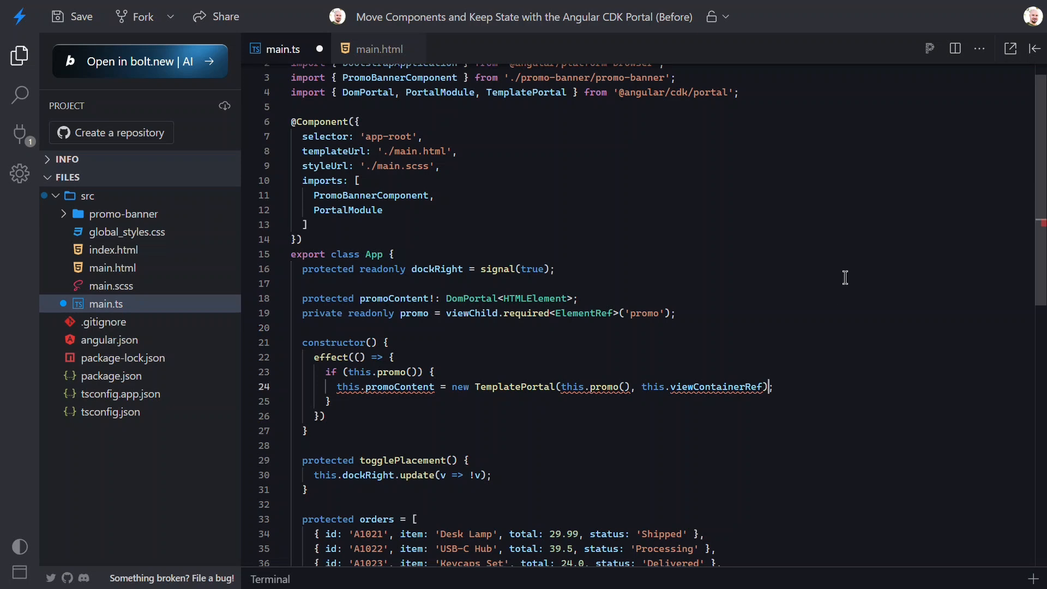
Replace the TemplatePortal construction with new DomPortal(this.promo()).
left_click_drag(560, 386, 767, 386)
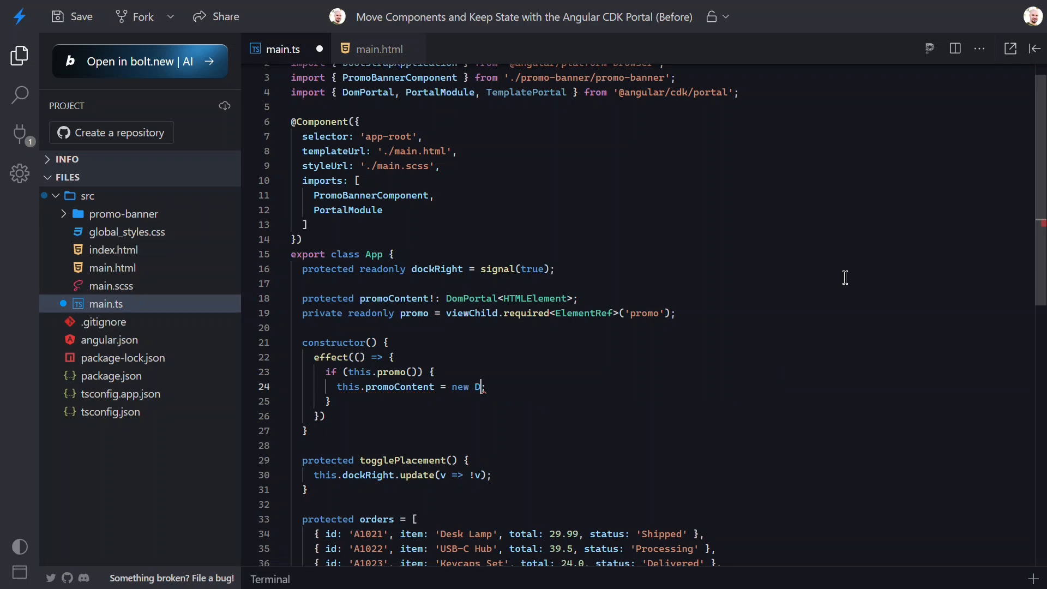
type("omPortal")
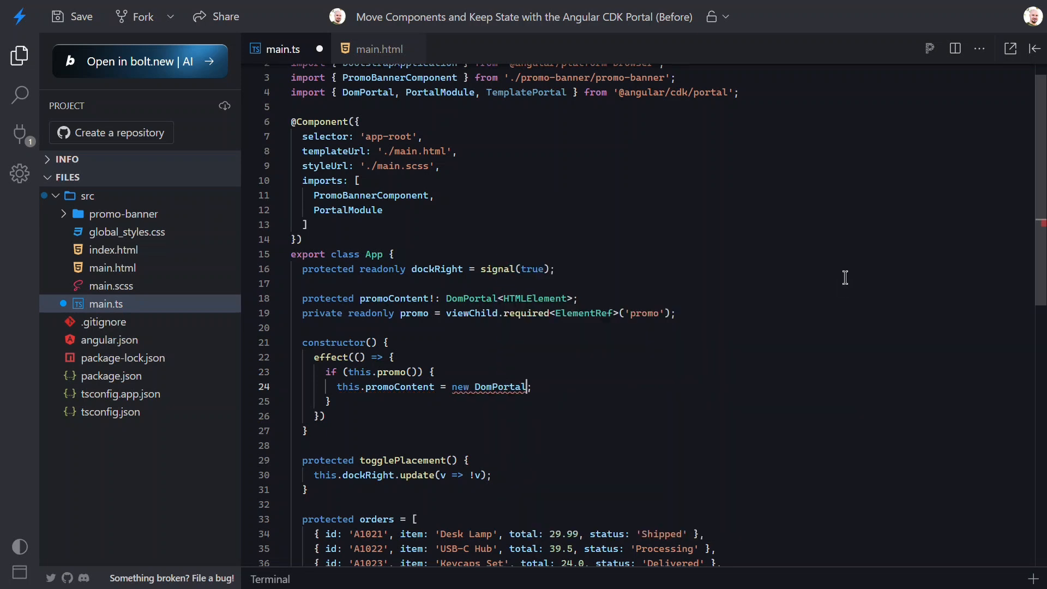
type("(this.promo(")
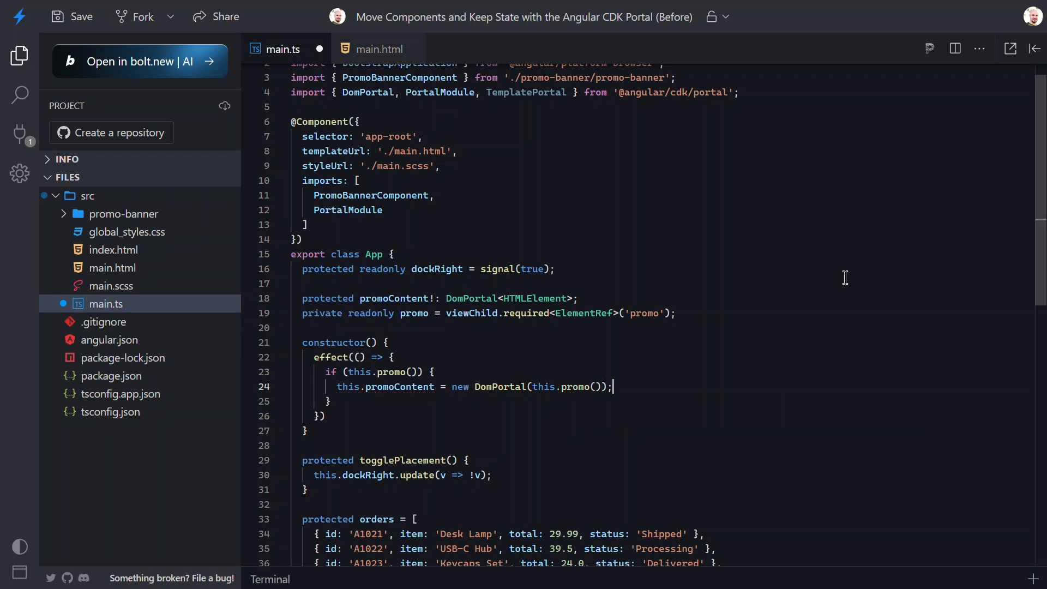
left_click(379, 49)
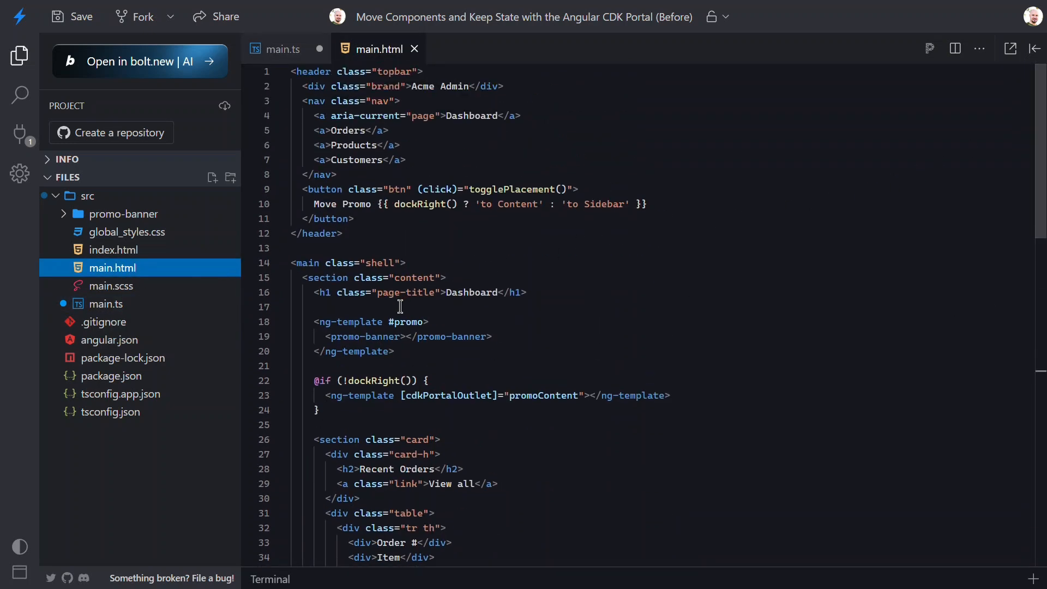
Rename the #promo wrapper and content portal outlet from ng-template to div.
double_click(353, 321)
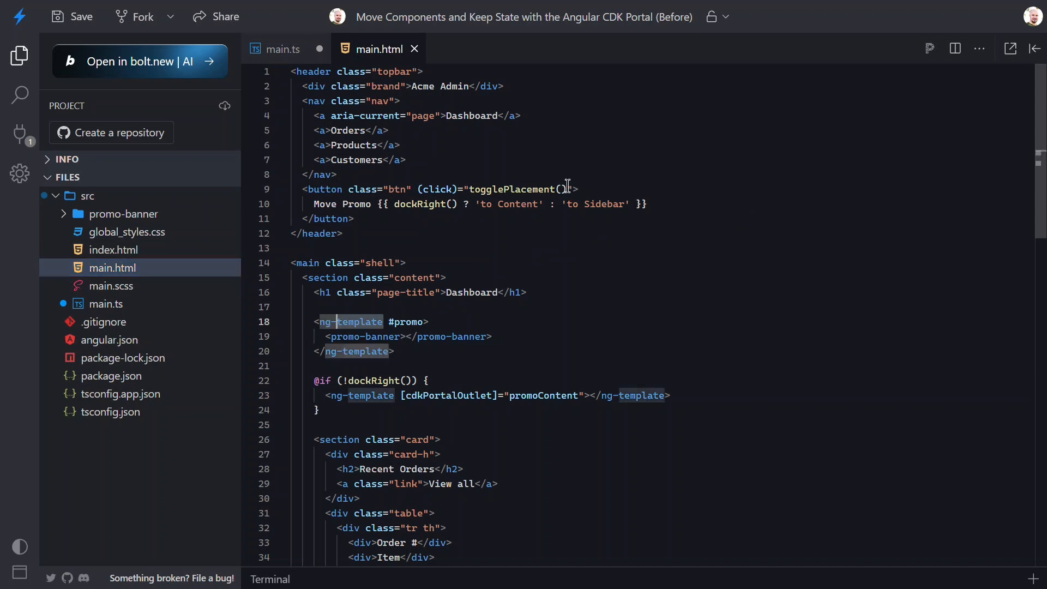
type("div")
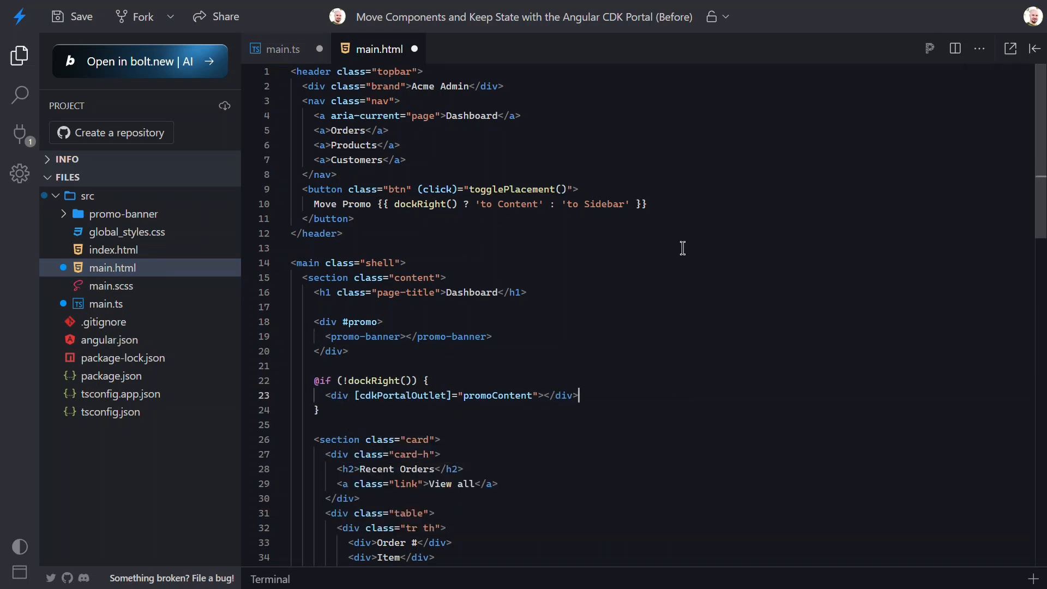
scroll("down", 3)
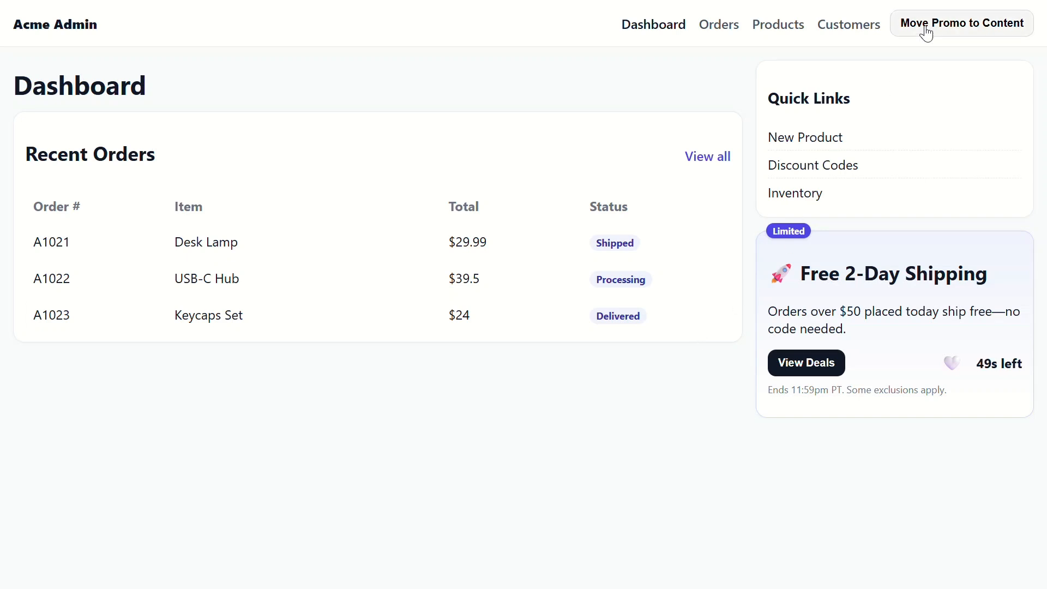
Move the banner between content and sidebar repeatedly and like it, confirming timer and like persist.
left_click(961, 23)
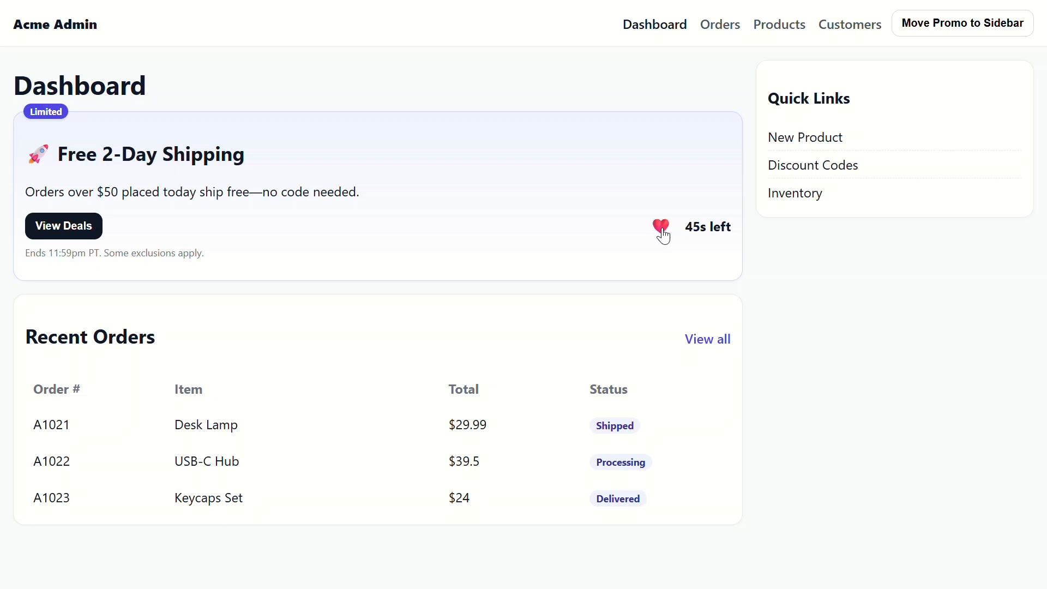
left_click(962, 23)
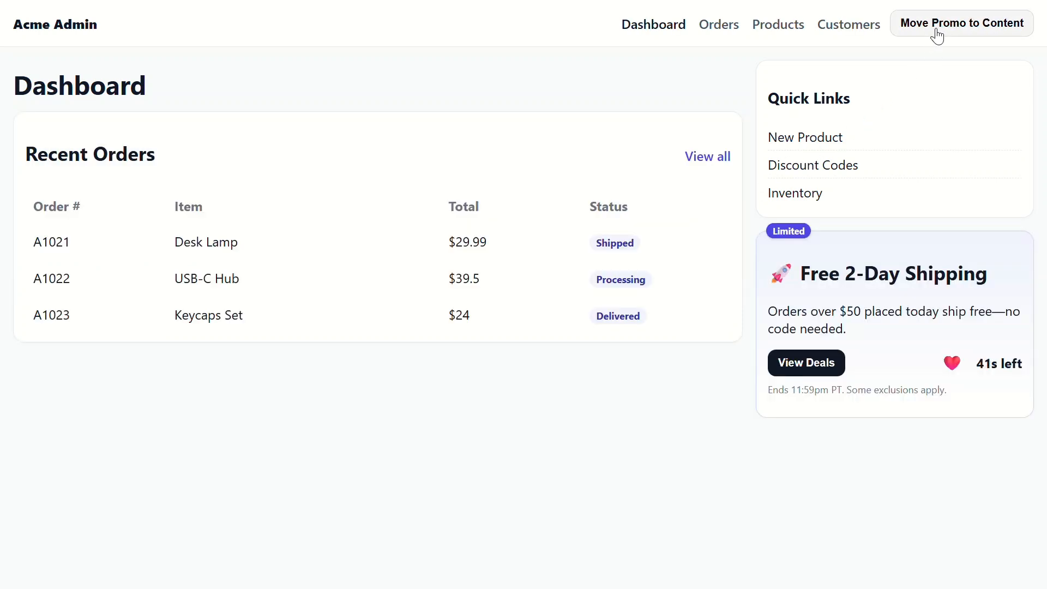
left_click(962, 23)
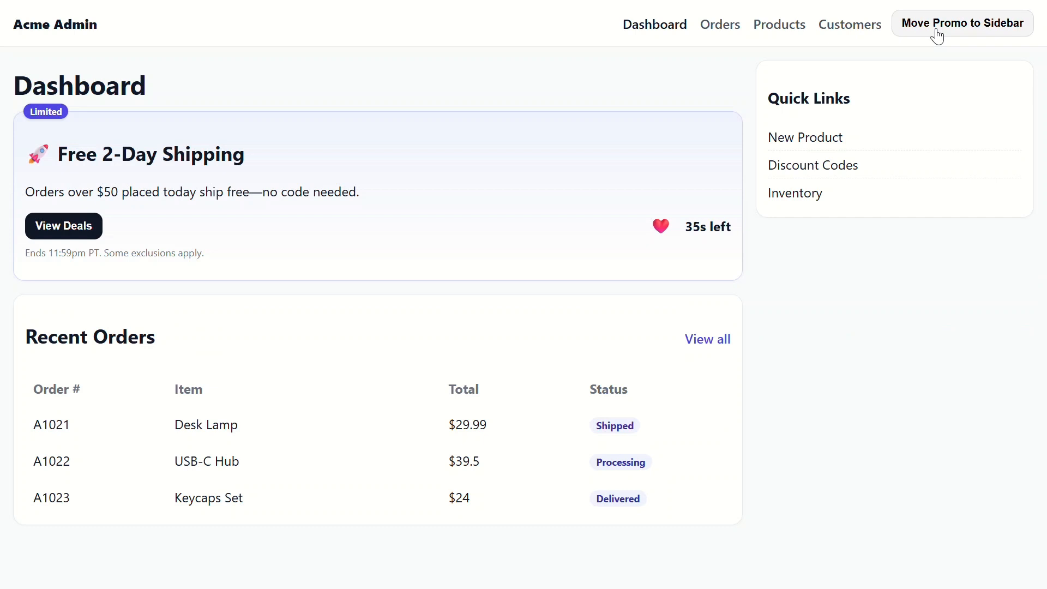
left_click(963, 23)
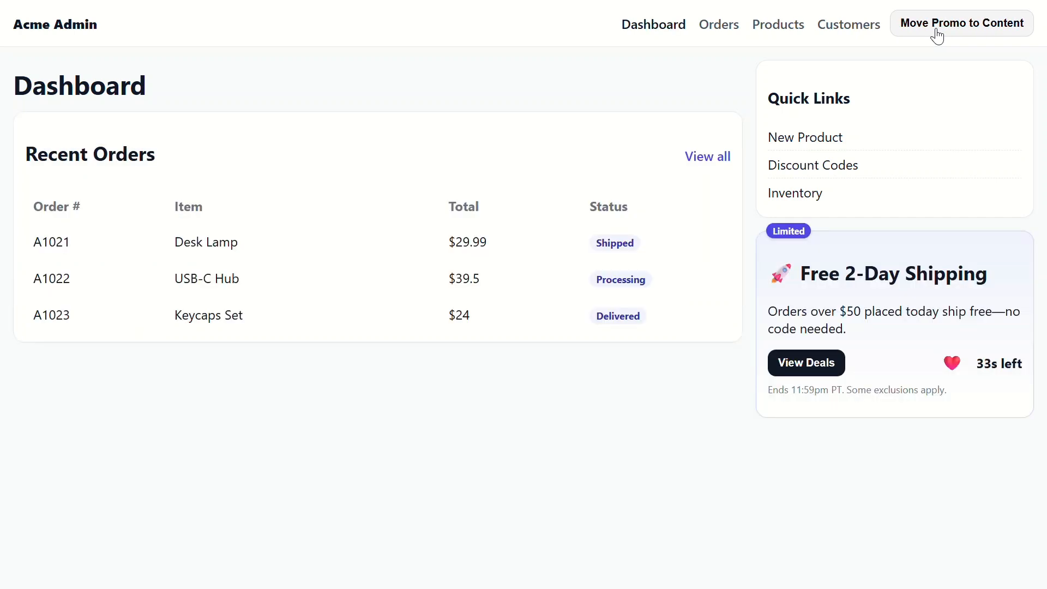
mouse_move(958, 244)
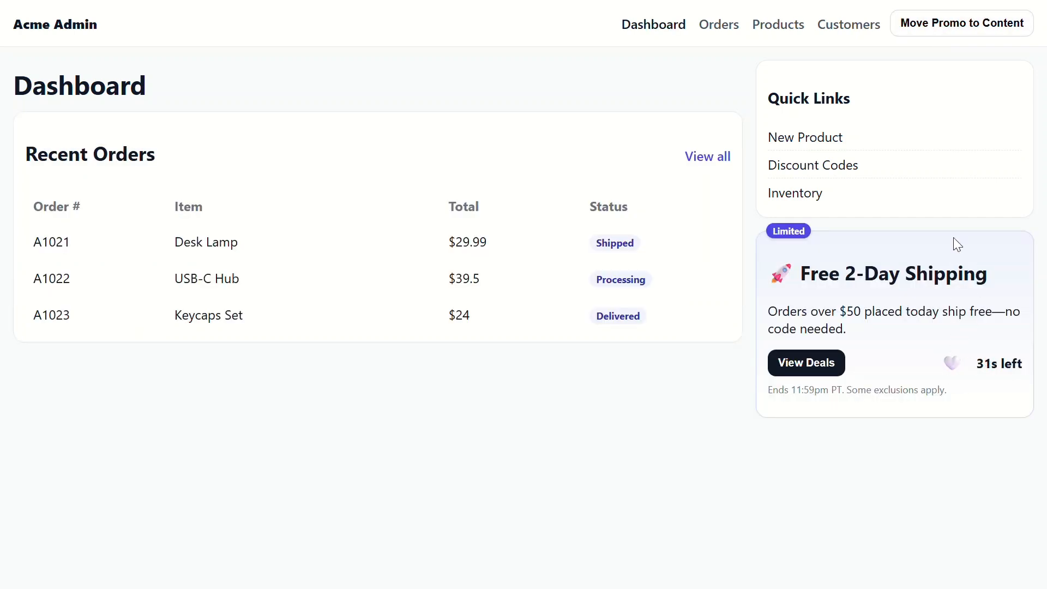
left_click(962, 23)
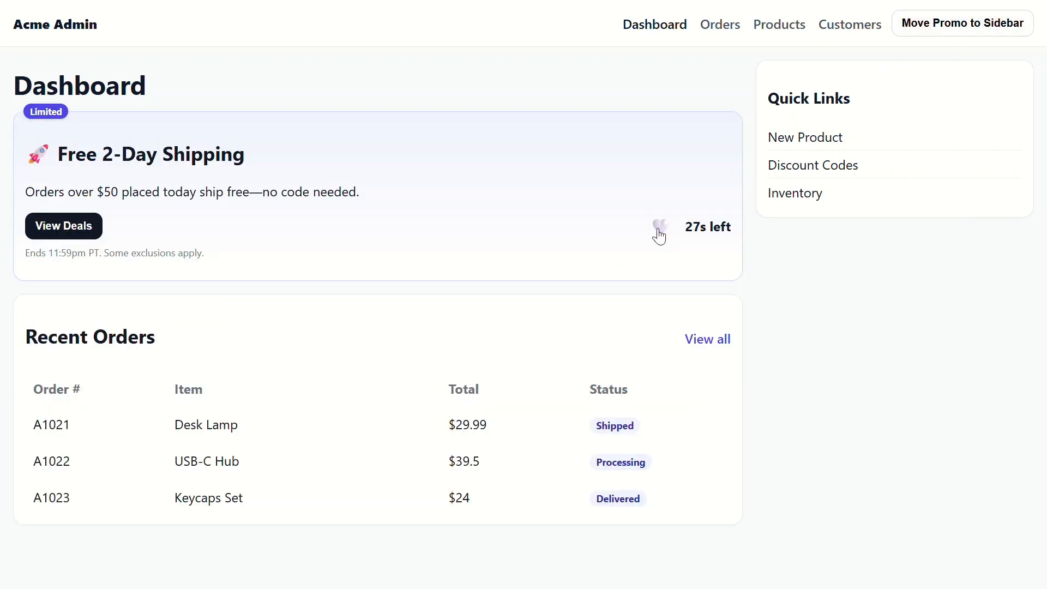
left_click(962, 23)
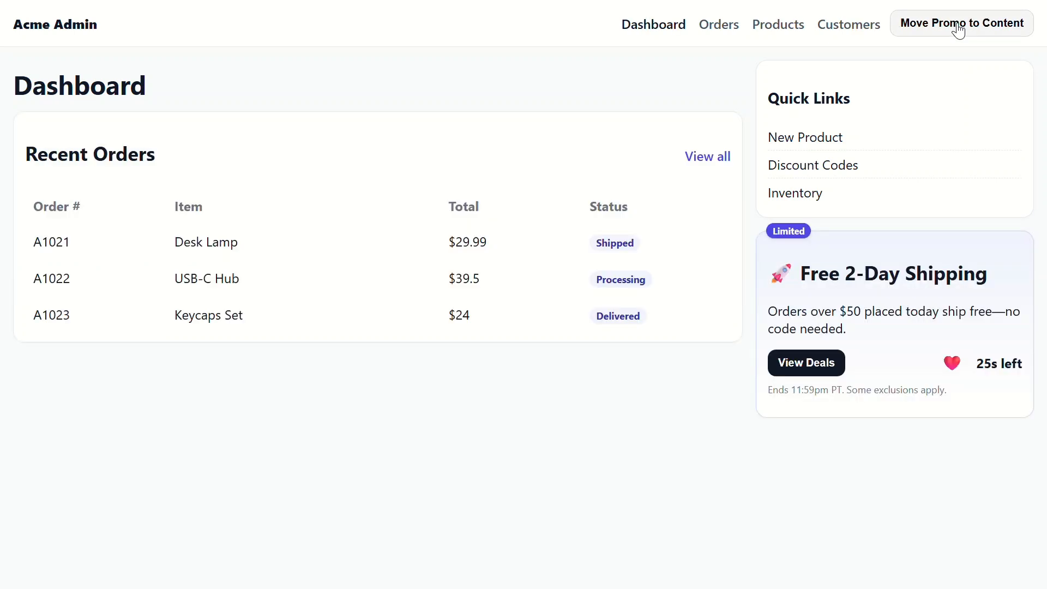